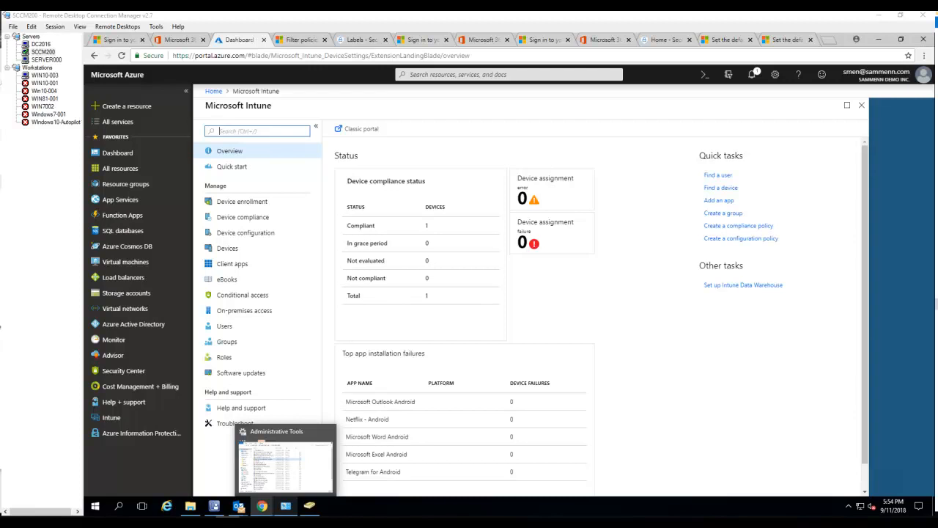
{"action": "mouse_move", "coordinate": [767, 510]}
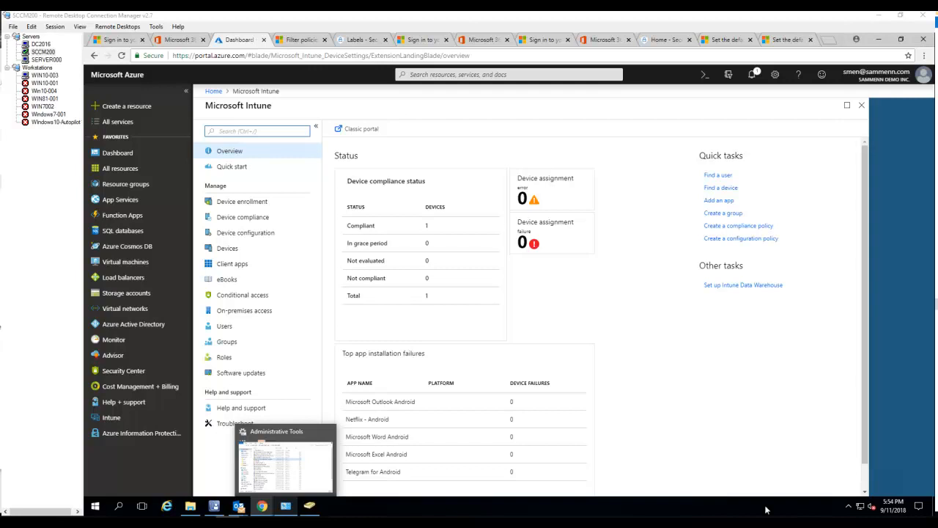
{"action": "mouse_move", "coordinate": [730, 442]}
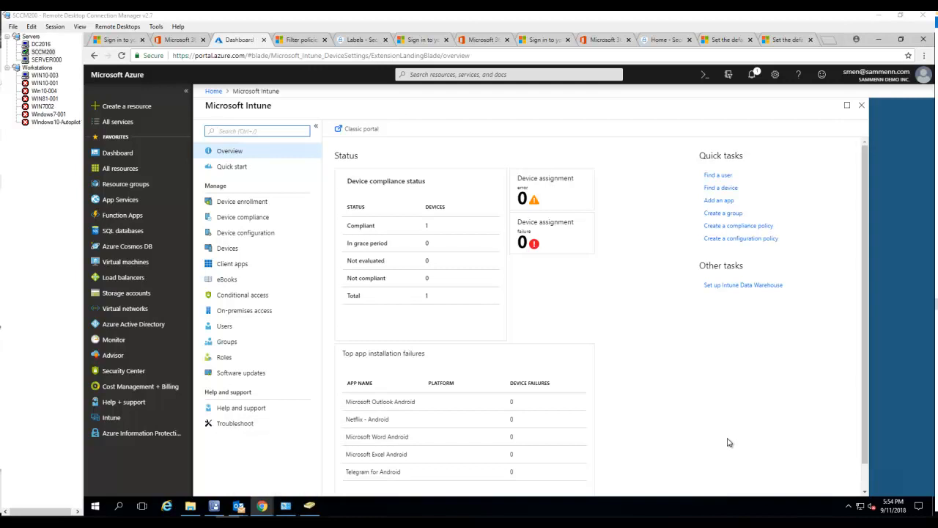
{"action": "mouse_move", "coordinate": [711, 418]}
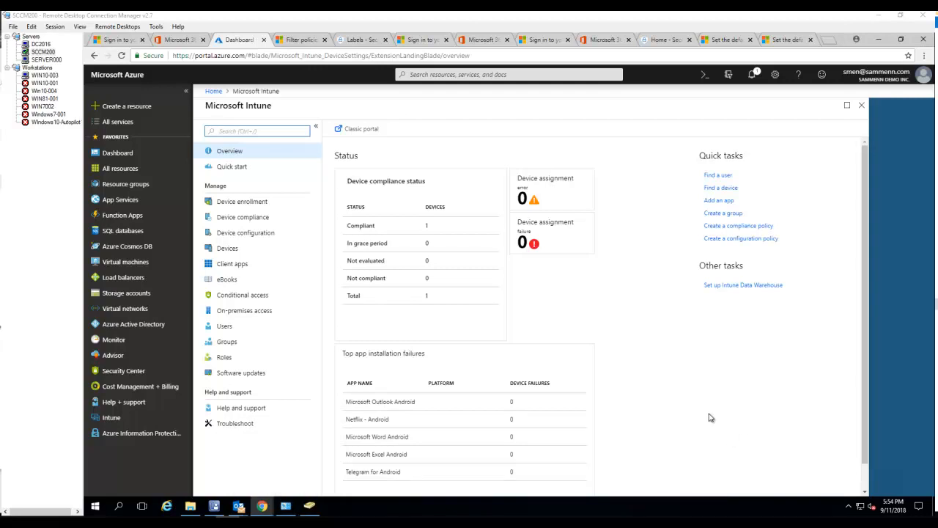
{"action": "mouse_move", "coordinate": [144, 447]}
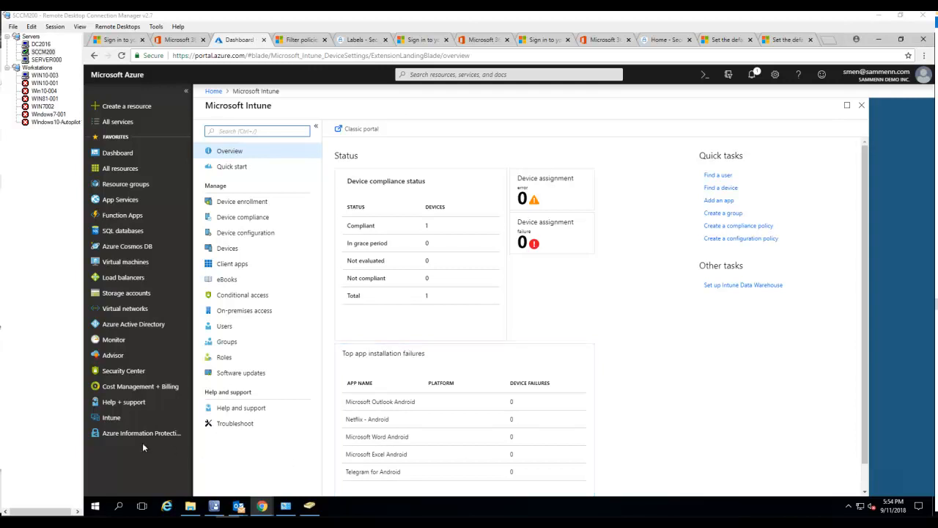
- List all Intune roles and view the built-in Policy and Profile manager role's overview
{"action": "left_click", "coordinate": [111, 417]}
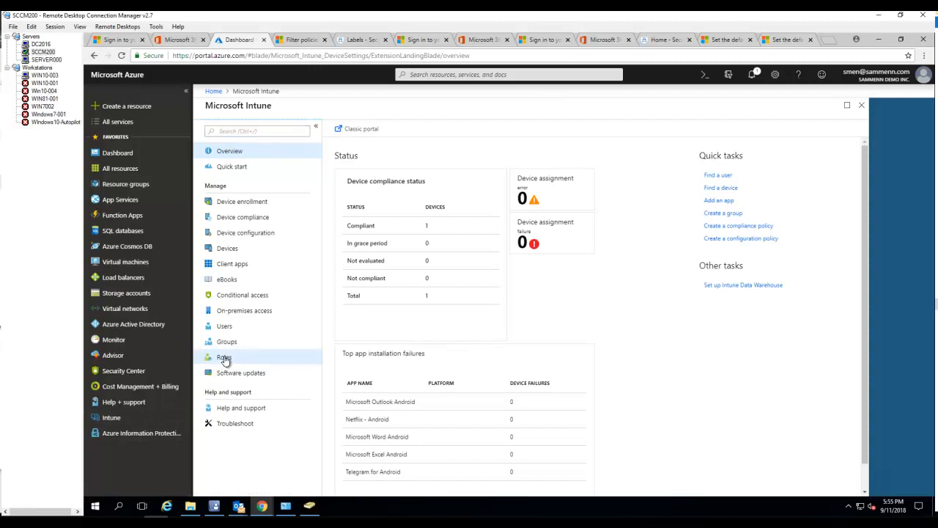
{"action": "left_click", "coordinate": [223, 357]}
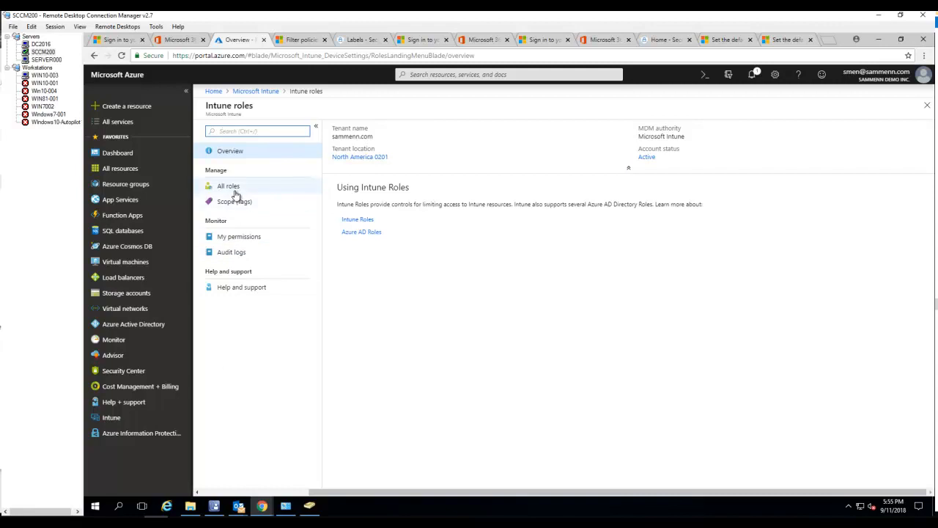
{"action": "left_click", "coordinate": [229, 185]}
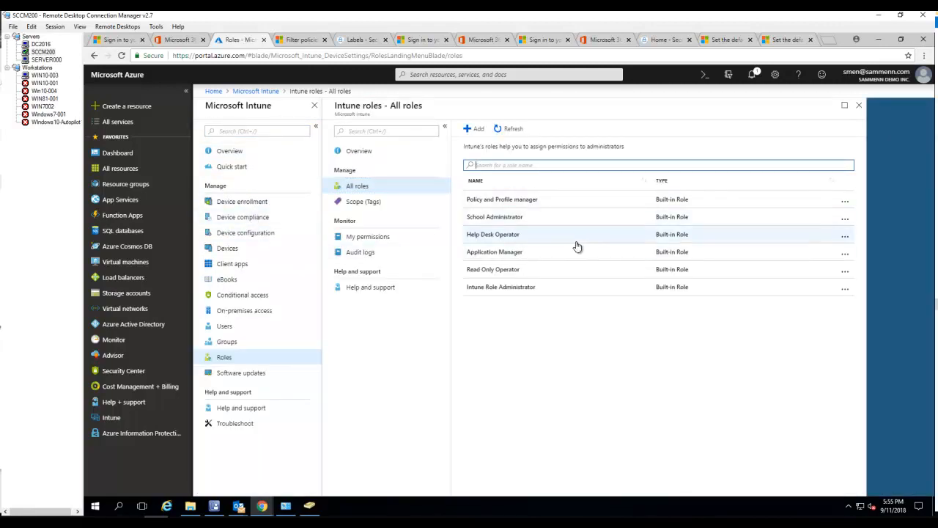
{"action": "mouse_move", "coordinate": [539, 220]}
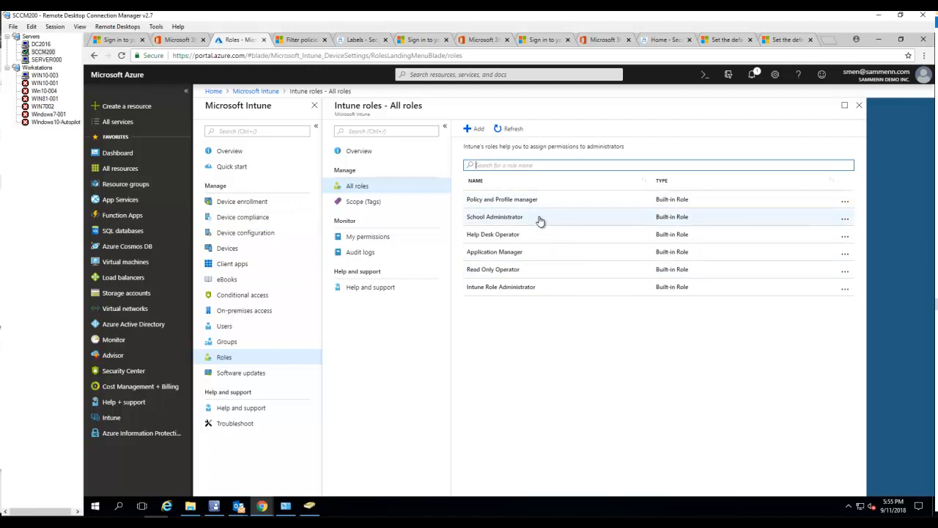
{"action": "mouse_move", "coordinate": [536, 200]}
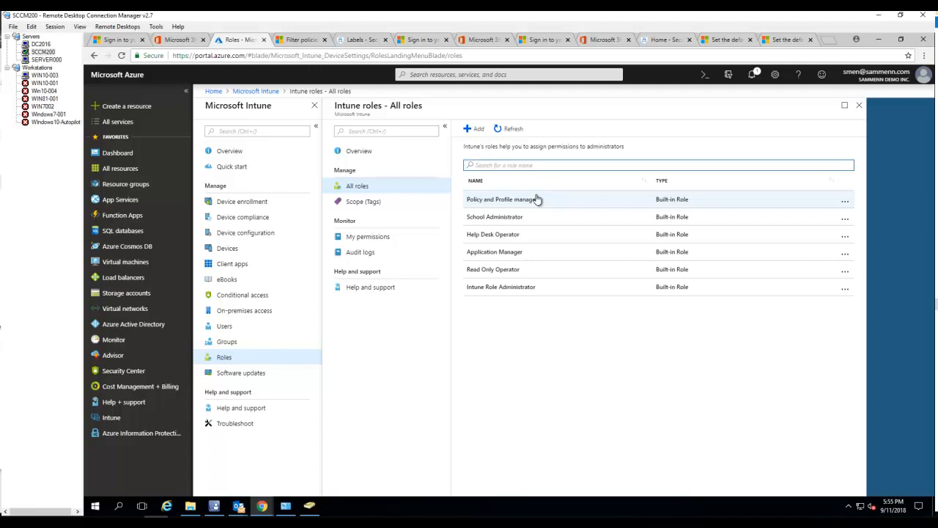
{"action": "mouse_move", "coordinate": [545, 209]}
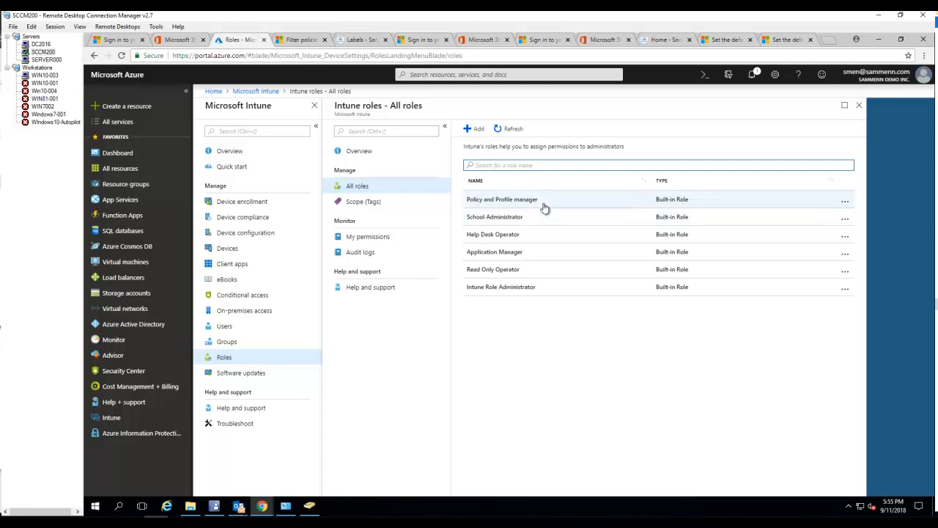
{"action": "mouse_move", "coordinate": [510, 211]}
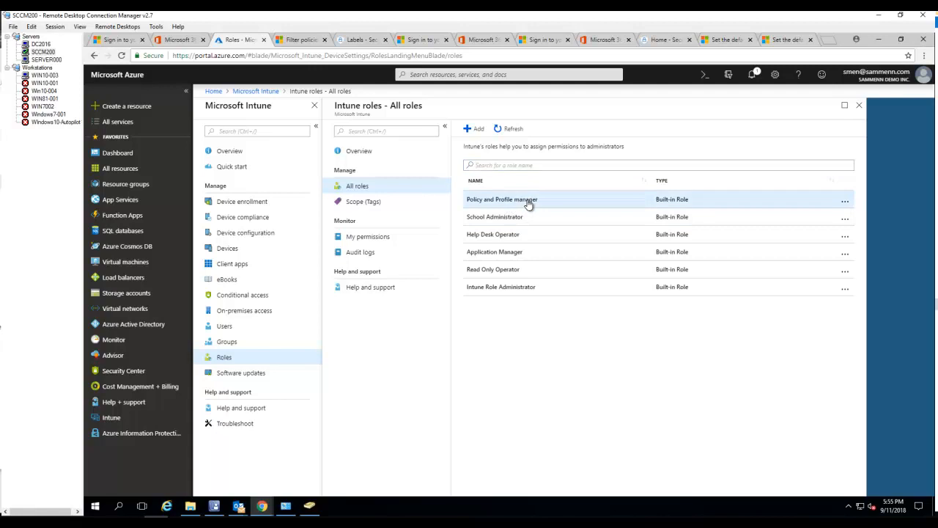
{"action": "left_click", "coordinate": [501, 199]}
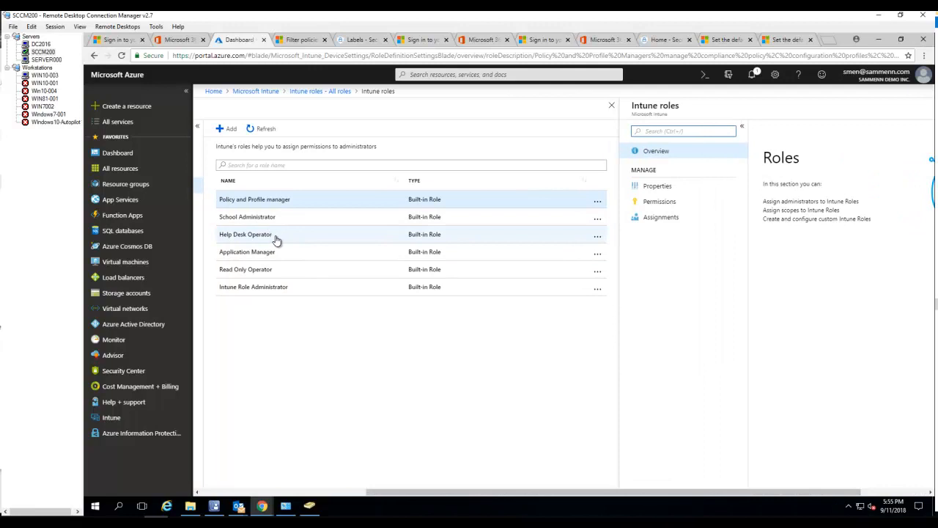
{"action": "mouse_move", "coordinate": [272, 256]}
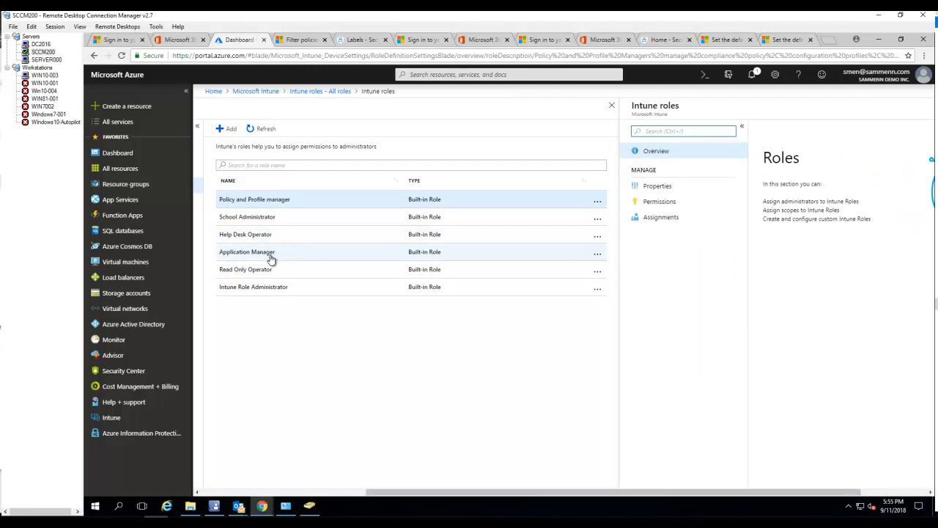
{"action": "mouse_move", "coordinate": [264, 277]}
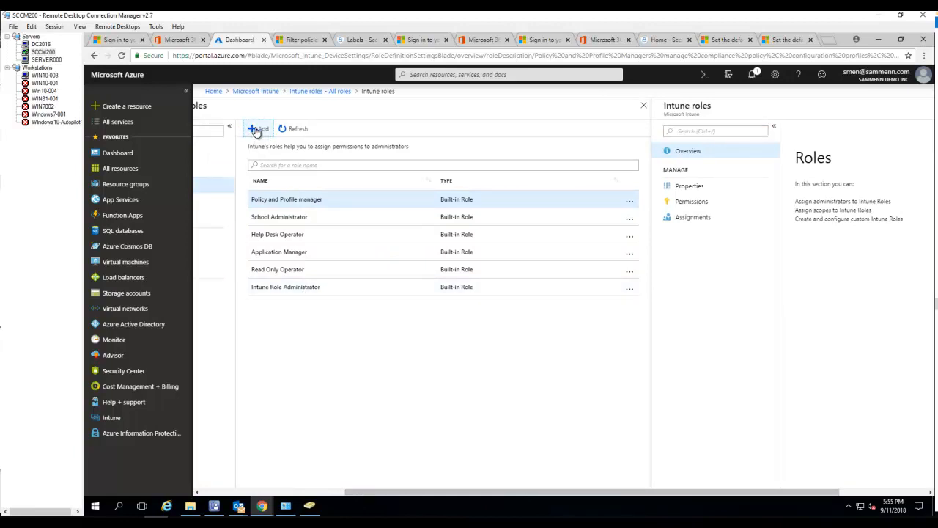
- Add a custom role named 'Youtube Demo Application Manager' and reach its permission categories
{"action": "left_click", "coordinate": [258, 129]}
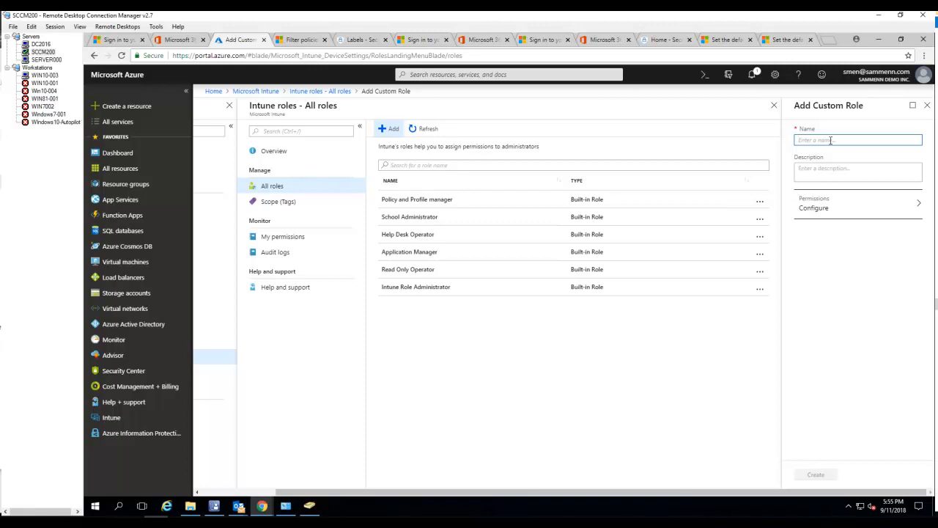
{"action": "type", "text": "Y"}
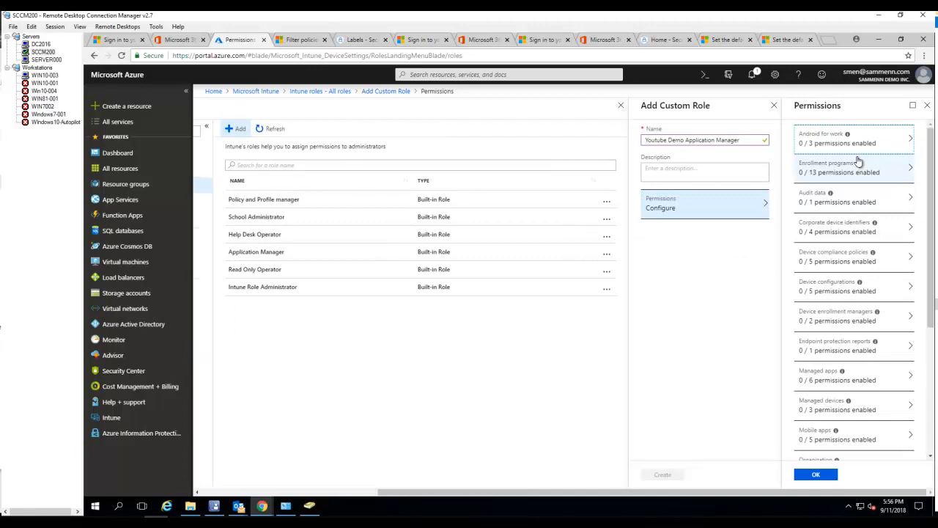
- Enable Assign, Create, Delete, Read, Update and Wipe under Managed apps and confirm
{"action": "scroll", "scroll_direction": "down", "scroll_amount": 3}
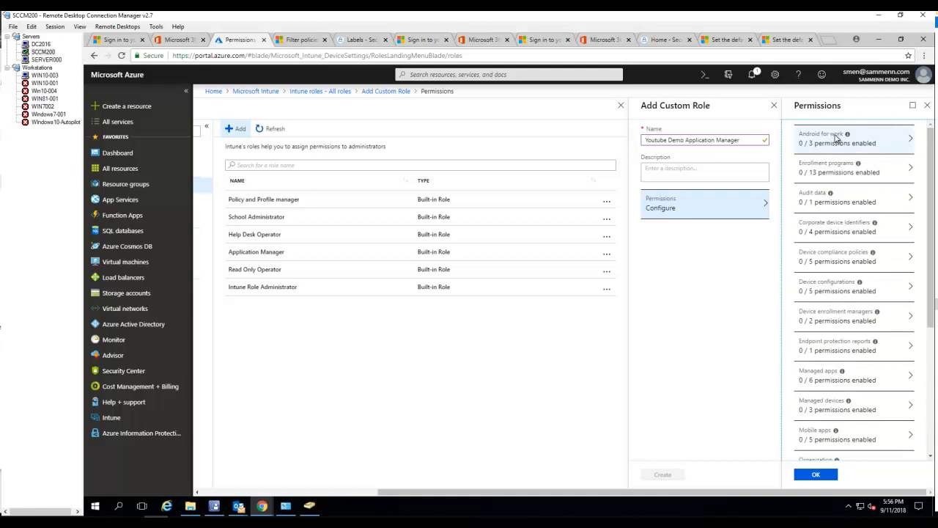
{"action": "mouse_move", "coordinate": [832, 176]}
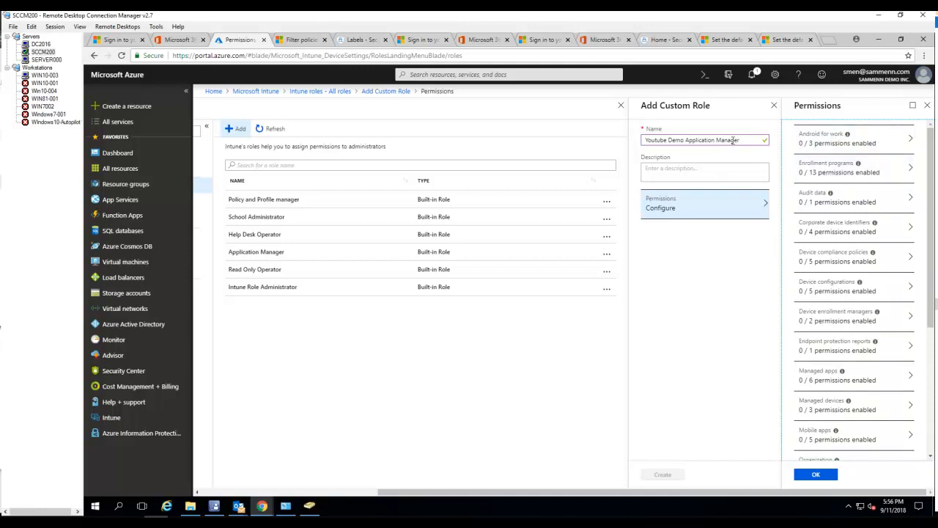
{"action": "mouse_move", "coordinate": [826, 378]}
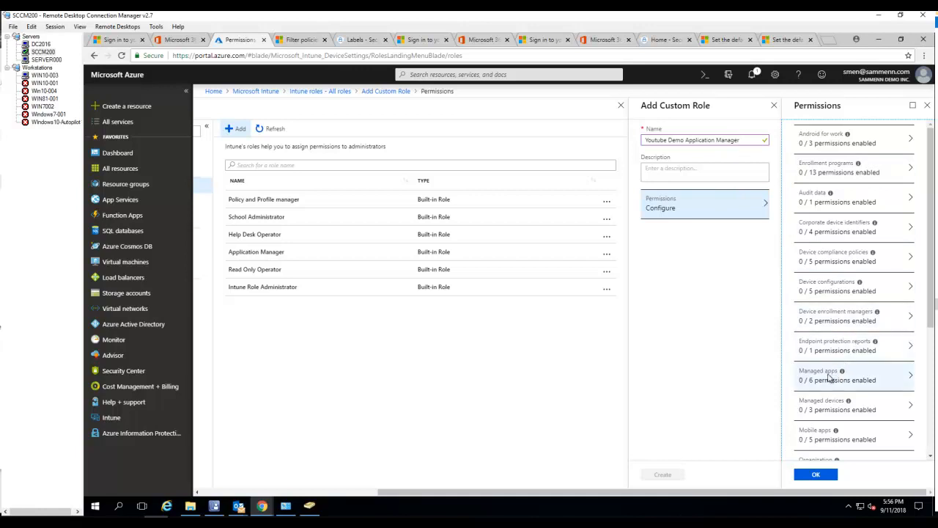
{"action": "mouse_move", "coordinate": [822, 381]}
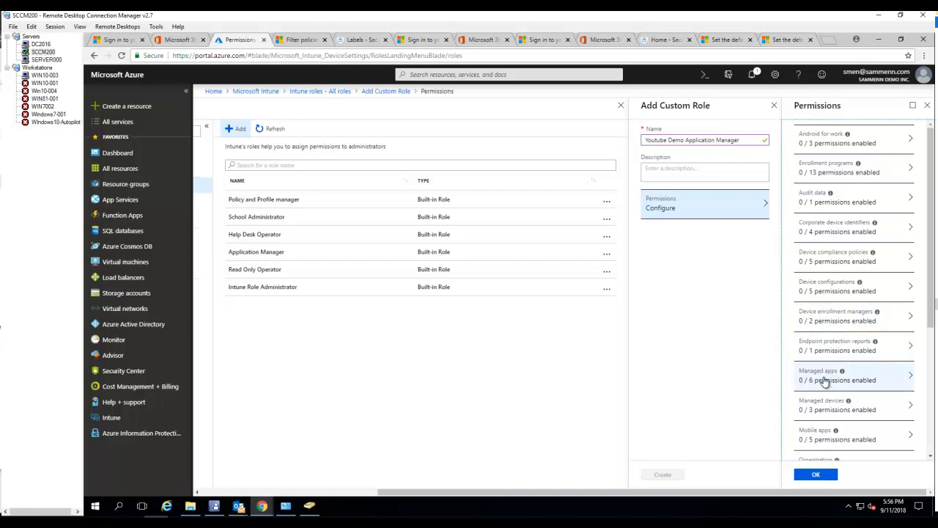
{"action": "left_click", "coordinate": [850, 375]}
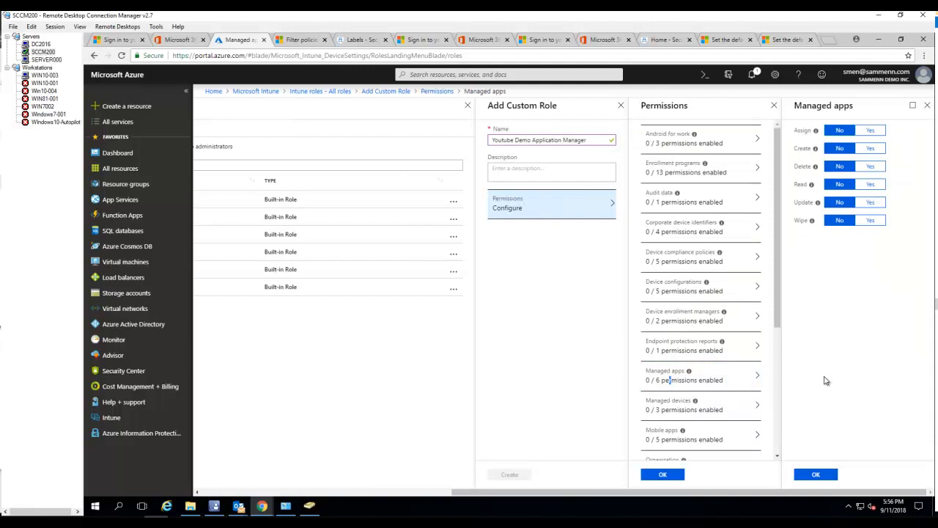
{"action": "mouse_move", "coordinate": [847, 265]}
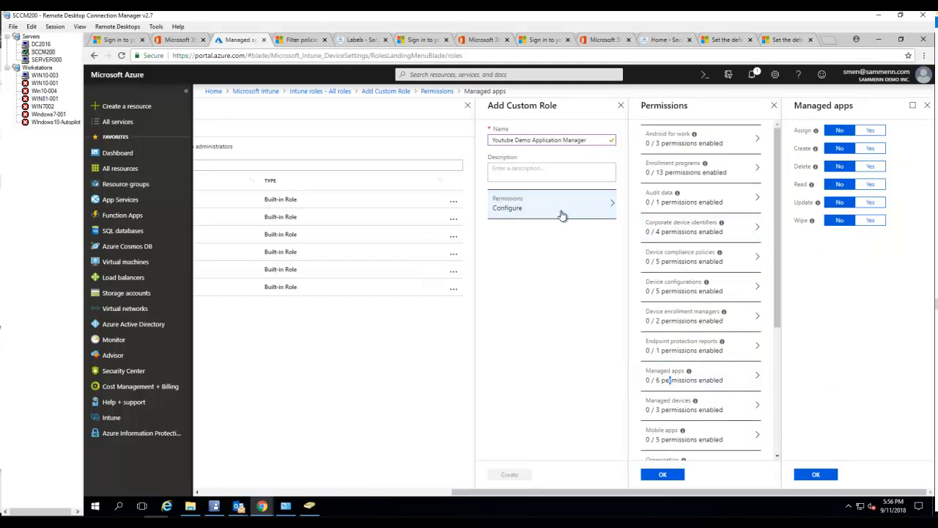
{"action": "mouse_move", "coordinate": [570, 211]}
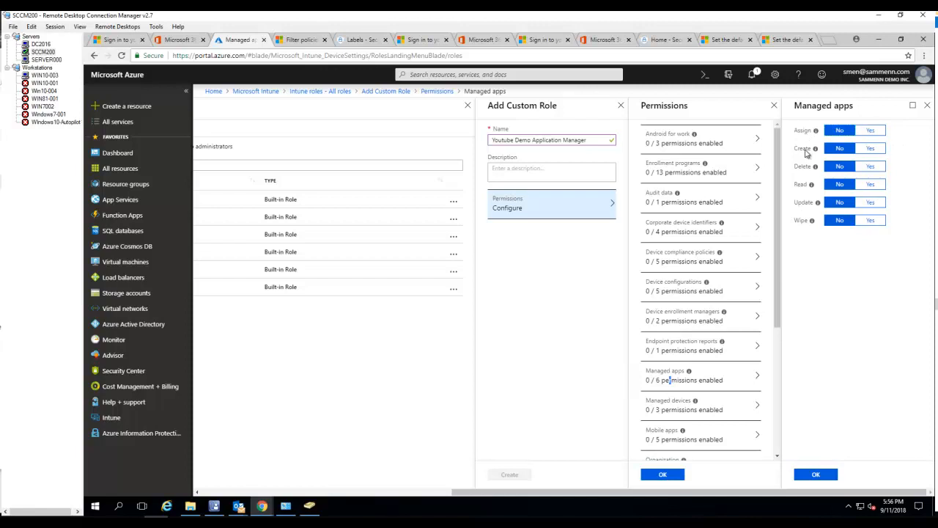
{"action": "mouse_move", "coordinate": [806, 214]}
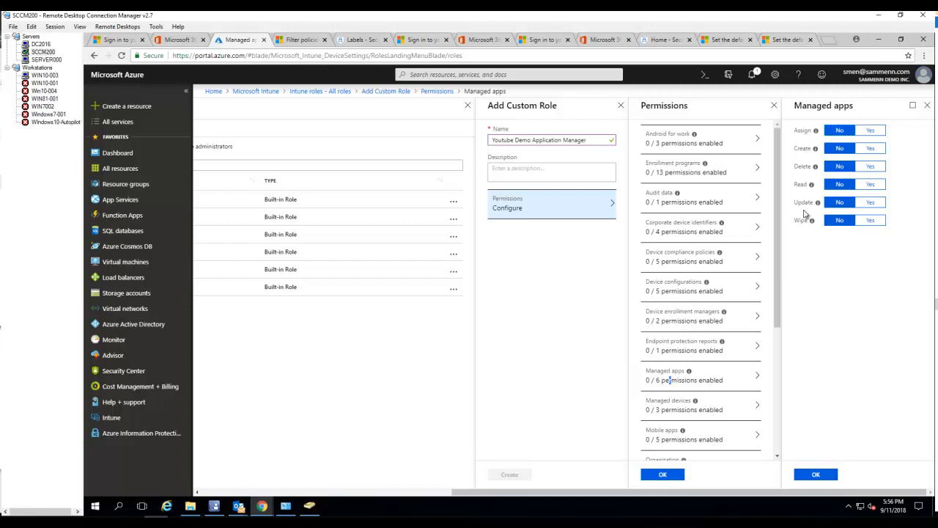
{"action": "mouse_move", "coordinate": [839, 220]}
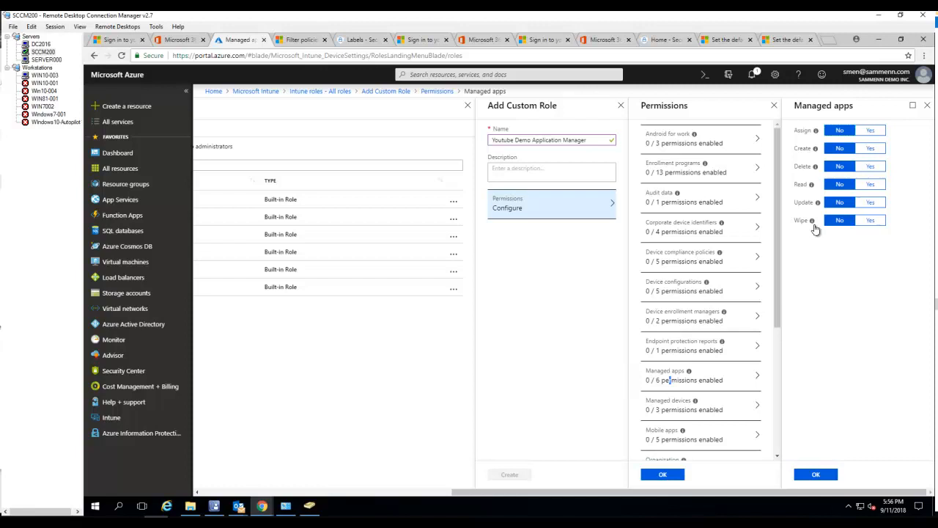
{"action": "mouse_move", "coordinate": [812, 220]}
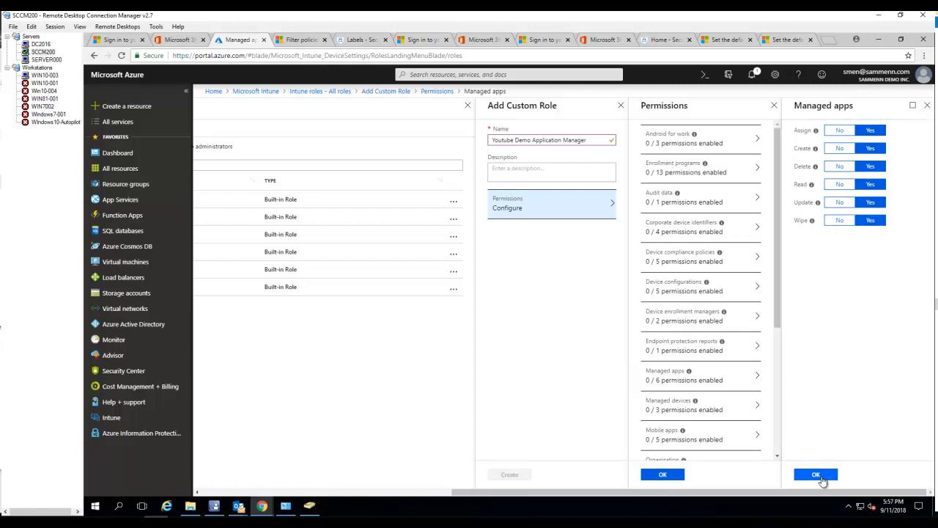
{"action": "left_click", "coordinate": [815, 475]}
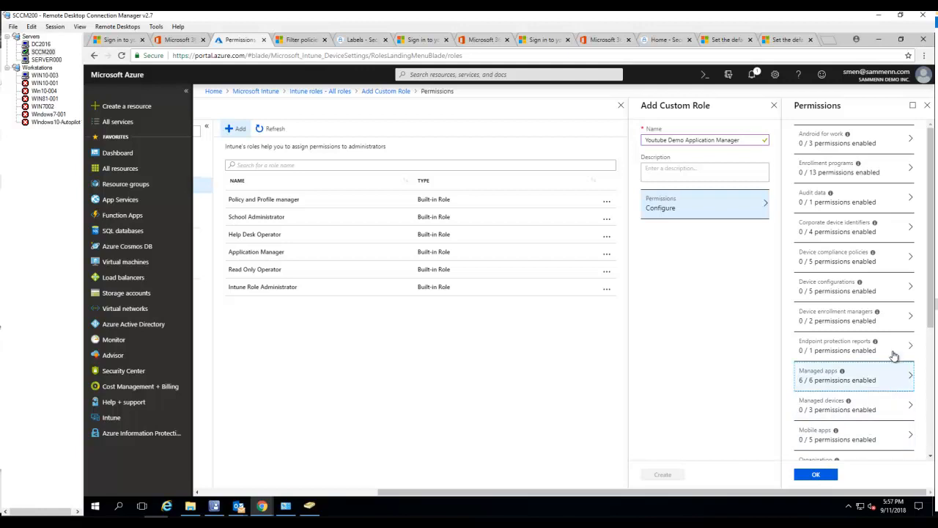
- Scroll the permission categories and bring up the Mobile apps toggles
{"action": "scroll", "scroll_direction": "down", "scroll_amount": 3}
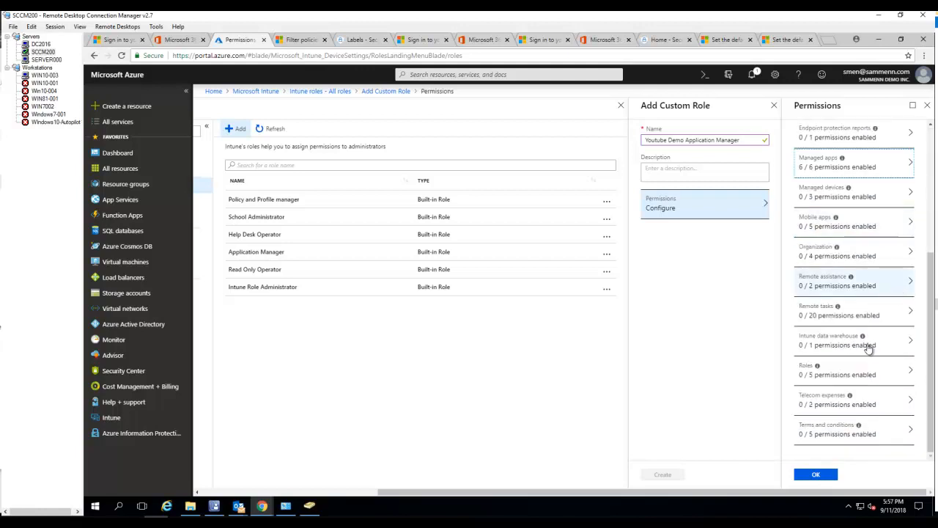
{"action": "mouse_move", "coordinate": [871, 400]}
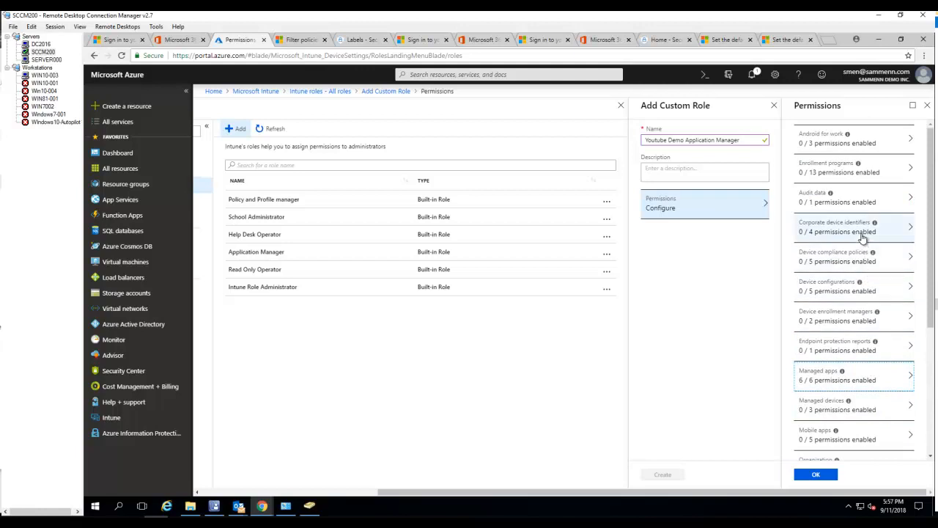
{"action": "mouse_move", "coordinate": [862, 234]}
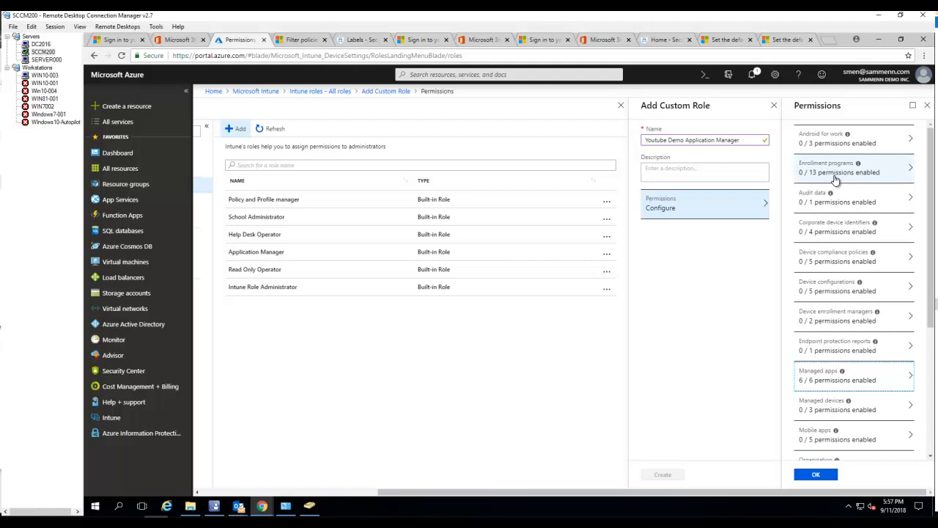
{"action": "left_click", "coordinate": [835, 168]}
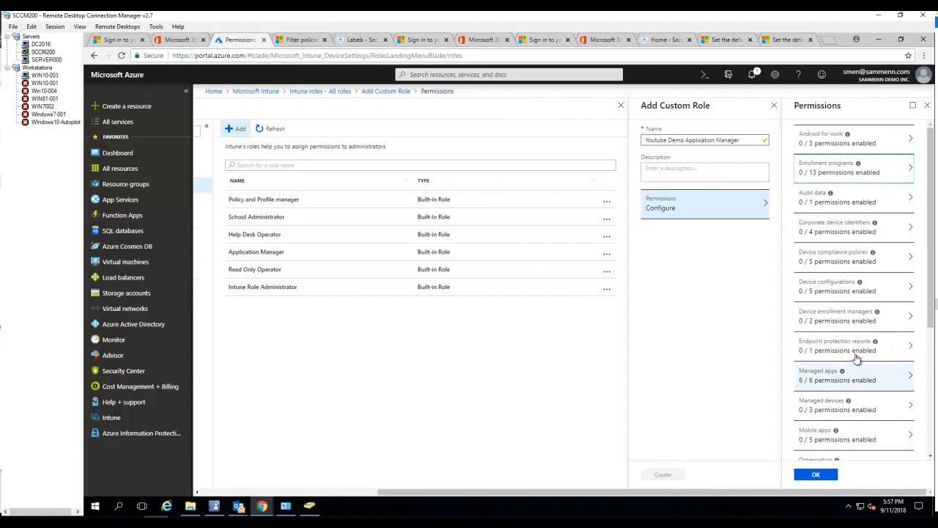
{"action": "scroll", "scroll_direction": "down", "scroll_amount": 3}
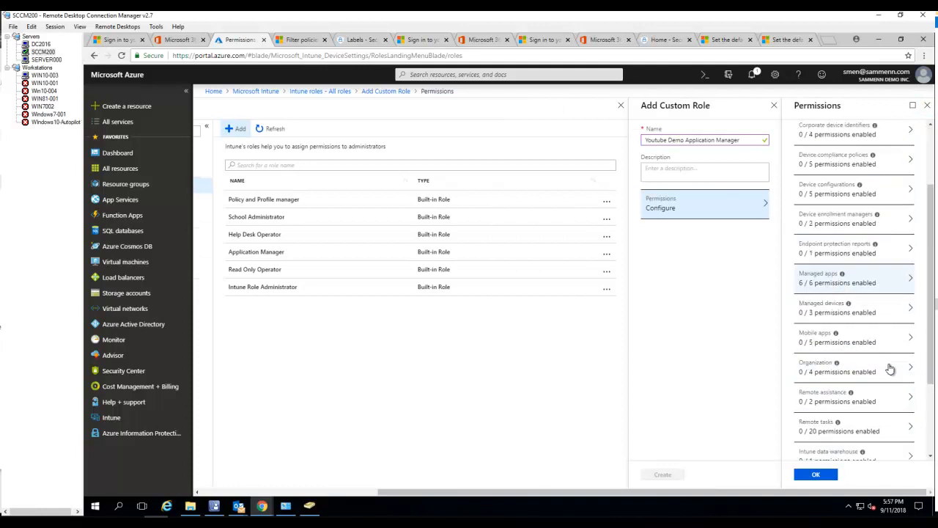
{"action": "scroll", "scroll_direction": "down", "scroll_amount": 3}
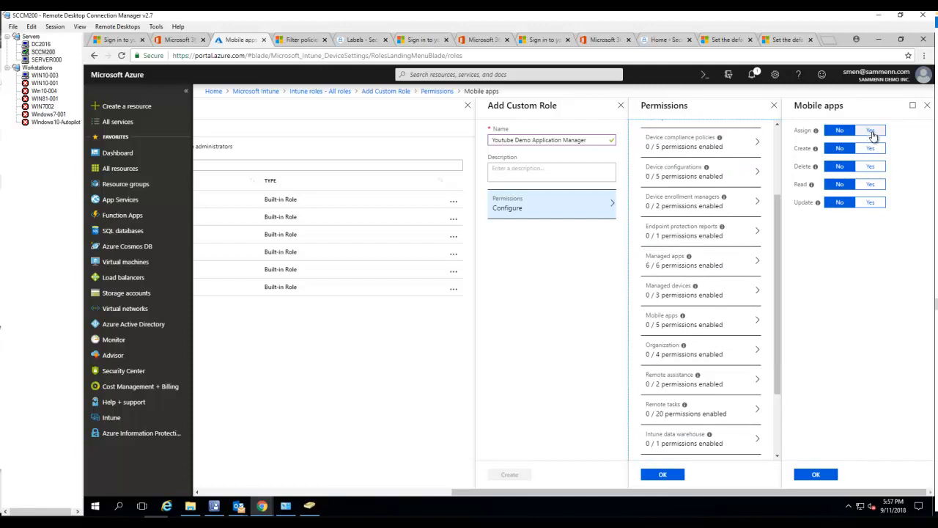
- Enable Assign, Create, Delete, Read and Update for Mobile apps and accept 11 of 87 permissions
{"action": "left_click", "coordinate": [871, 129]}
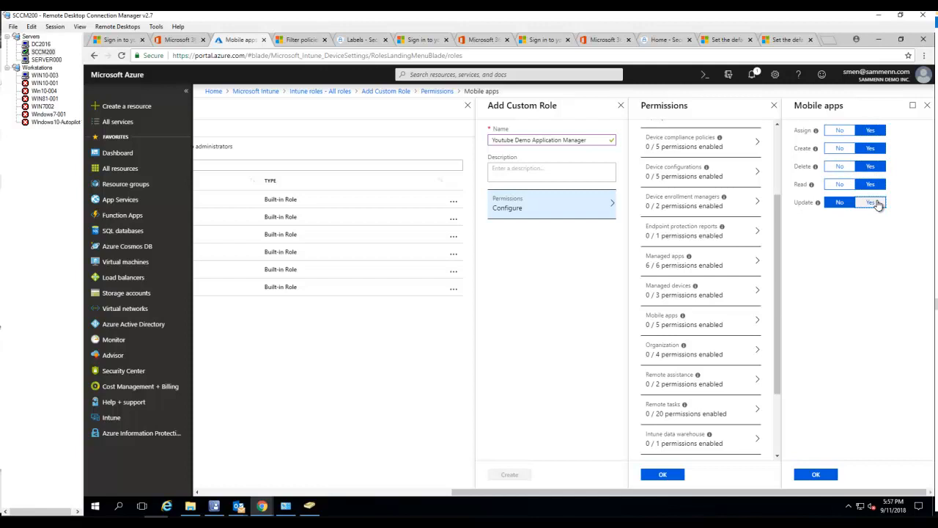
{"action": "left_click", "coordinate": [815, 475]}
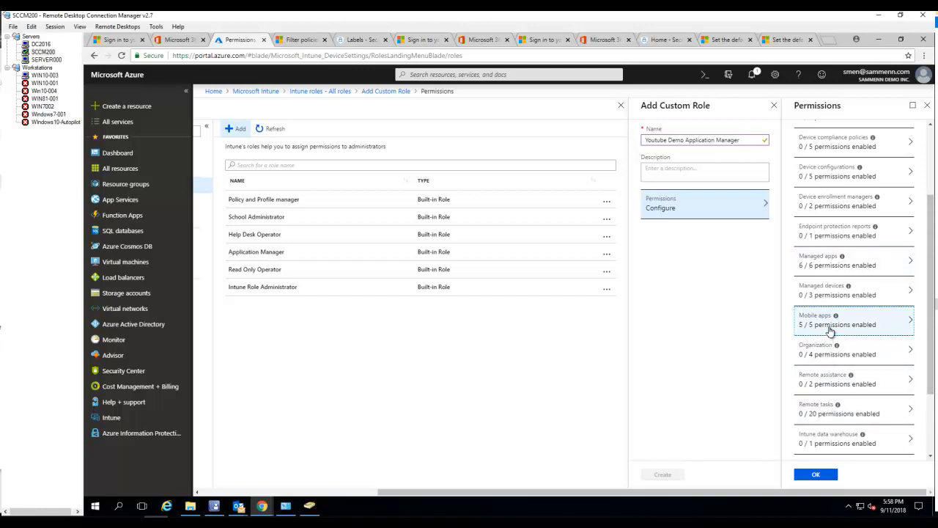
{"action": "scroll", "scroll_direction": "down", "scroll_amount": 3}
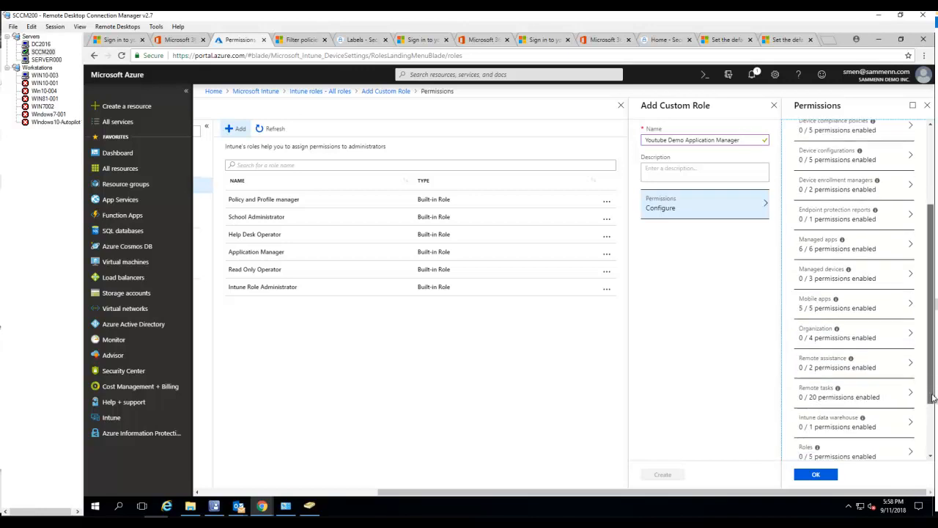
{"action": "scroll", "scroll_direction": "down", "scroll_amount": 3}
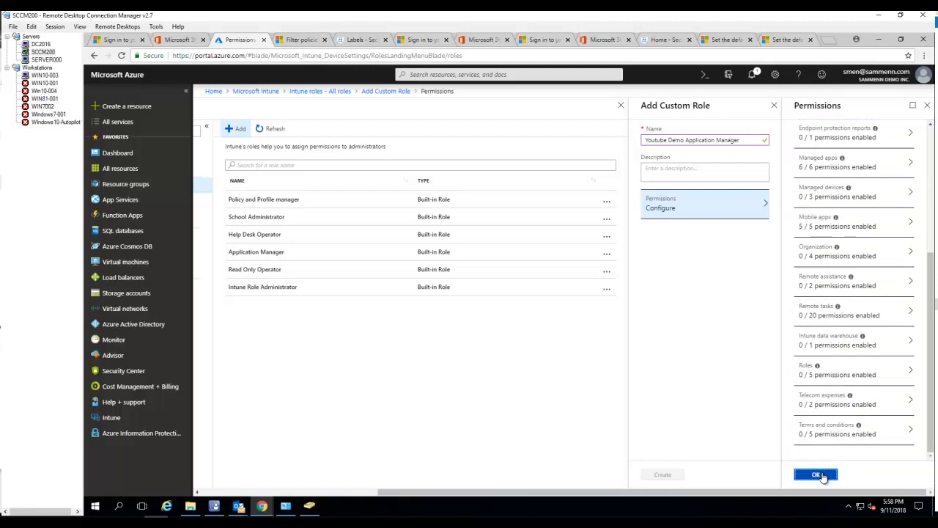
{"action": "left_click", "coordinate": [815, 475]}
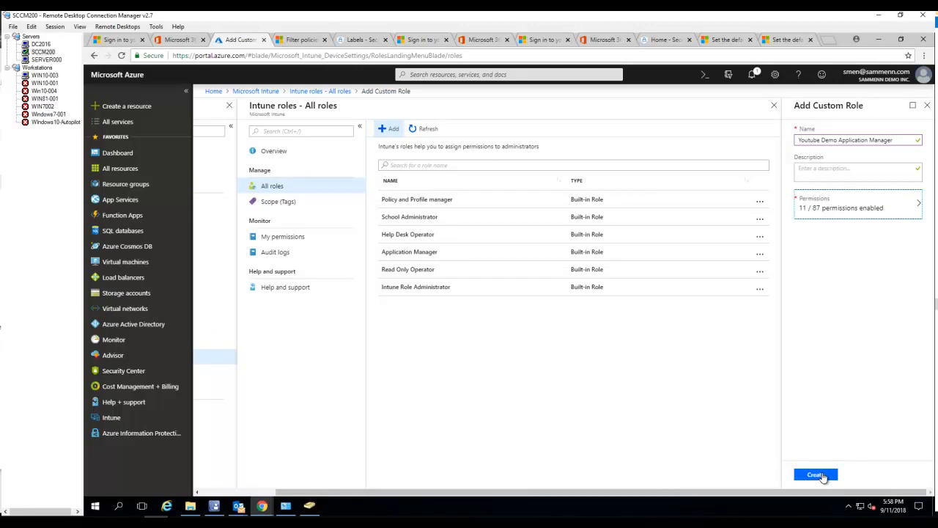
- Create the Youtube Demo Application Manager role and select it in the roles list
{"action": "left_click", "coordinate": [815, 475]}
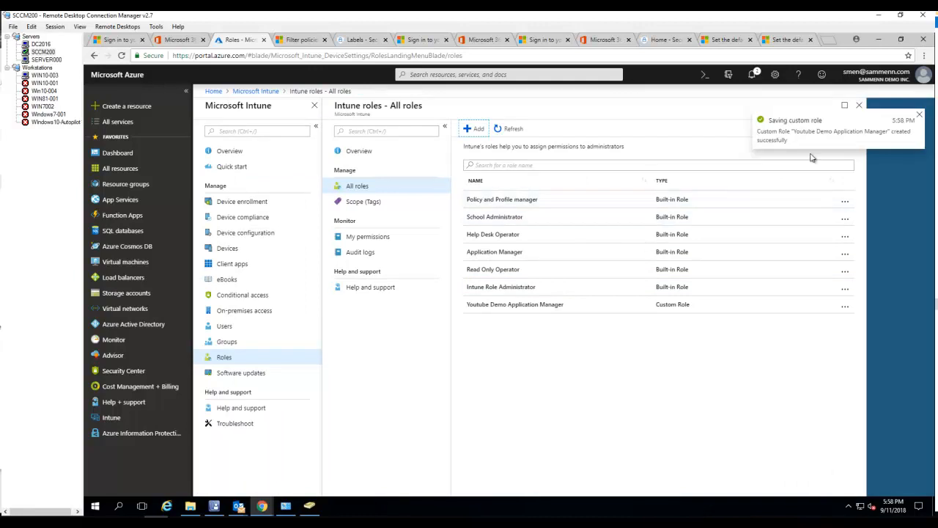
{"action": "mouse_move", "coordinate": [540, 315]}
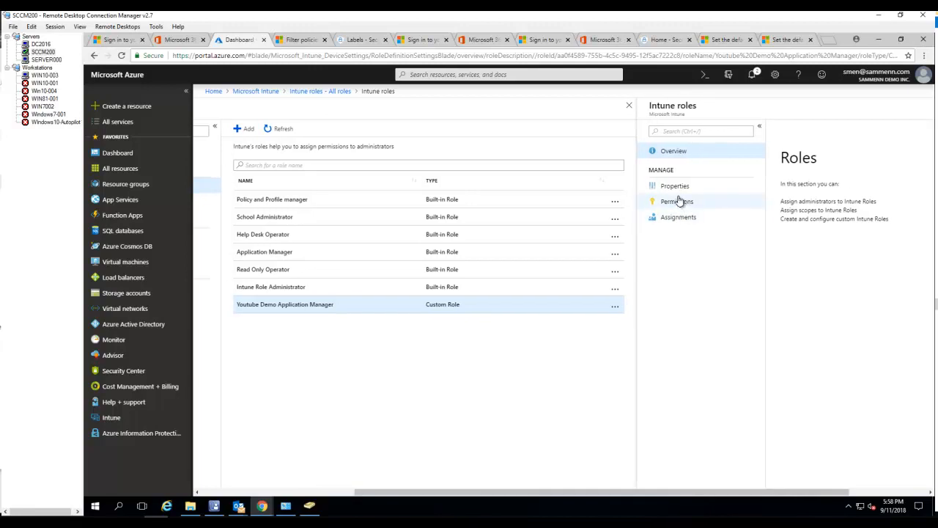
{"action": "left_click", "coordinate": [675, 184]}
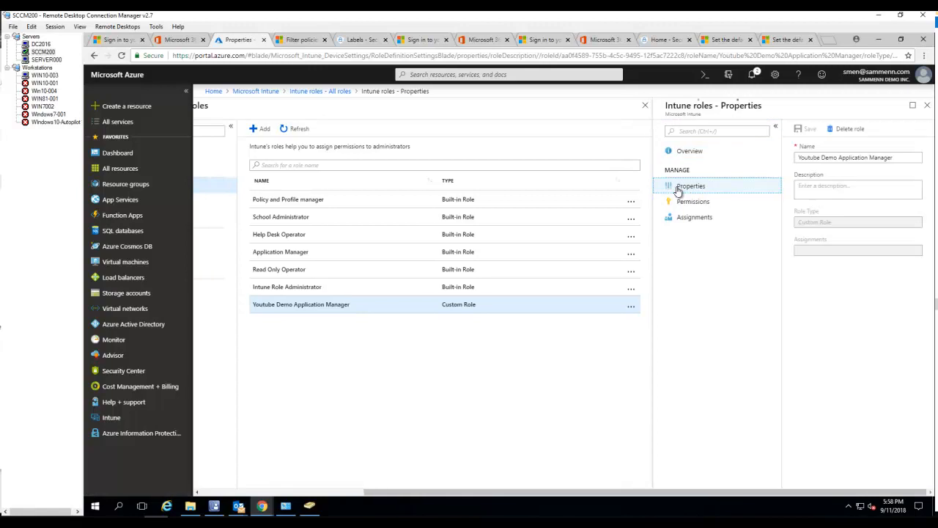
- Inspect the role's name under Properties, then move to its Permissions page
{"action": "left_click", "coordinate": [858, 157]}
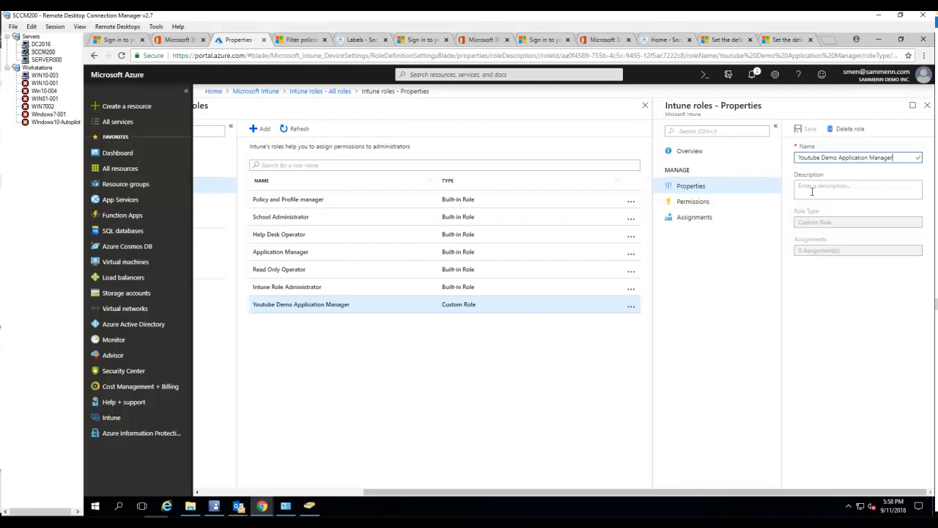
{"action": "left_click", "coordinate": [692, 202]}
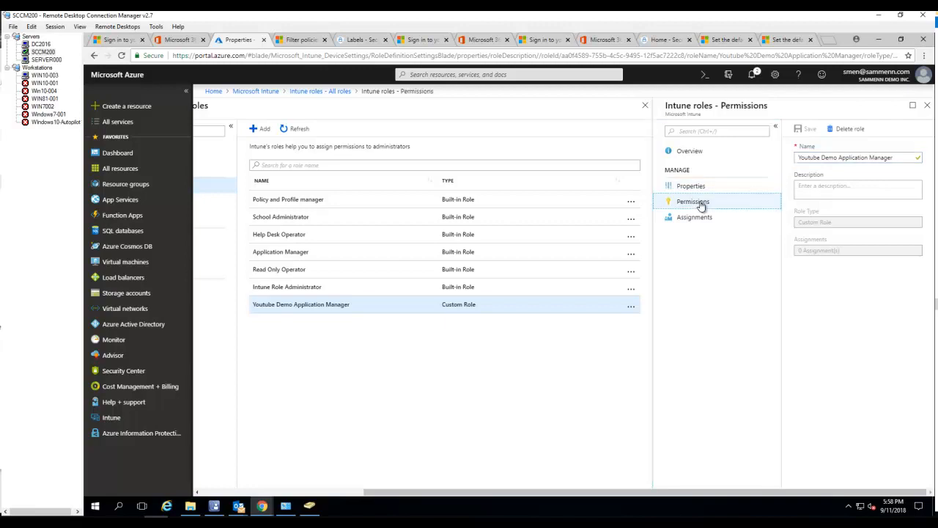
- Review the enabled permissions and view the role's still-empty Assignments page
{"action": "left_click", "coordinate": [691, 201]}
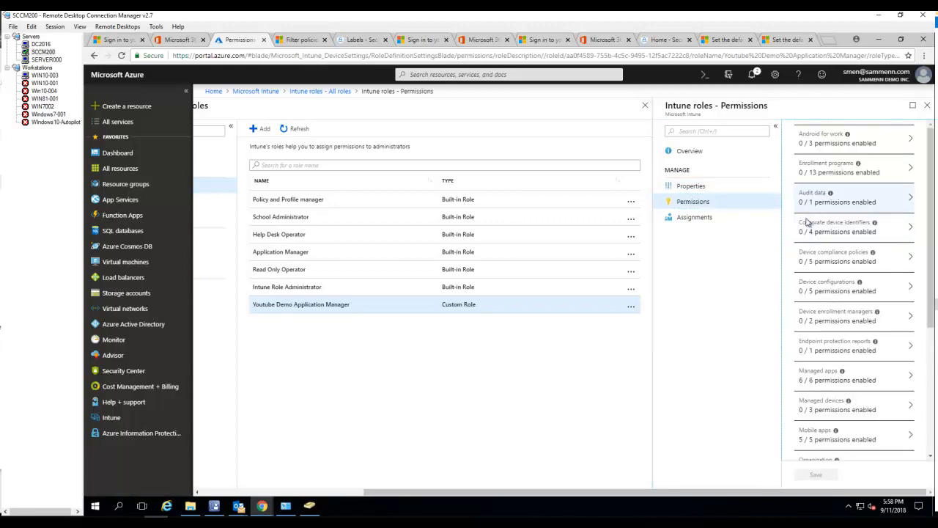
{"action": "left_click", "coordinate": [694, 217]}
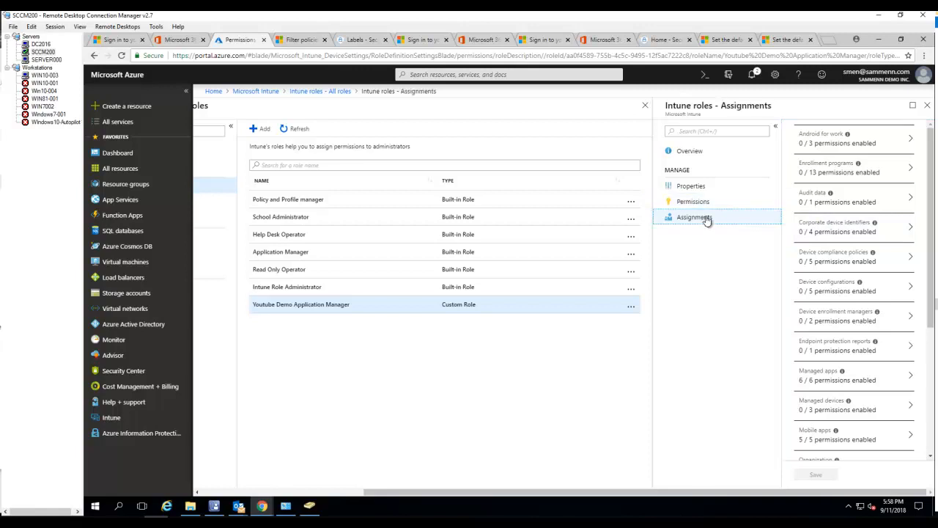
{"action": "left_click", "coordinate": [695, 217]}
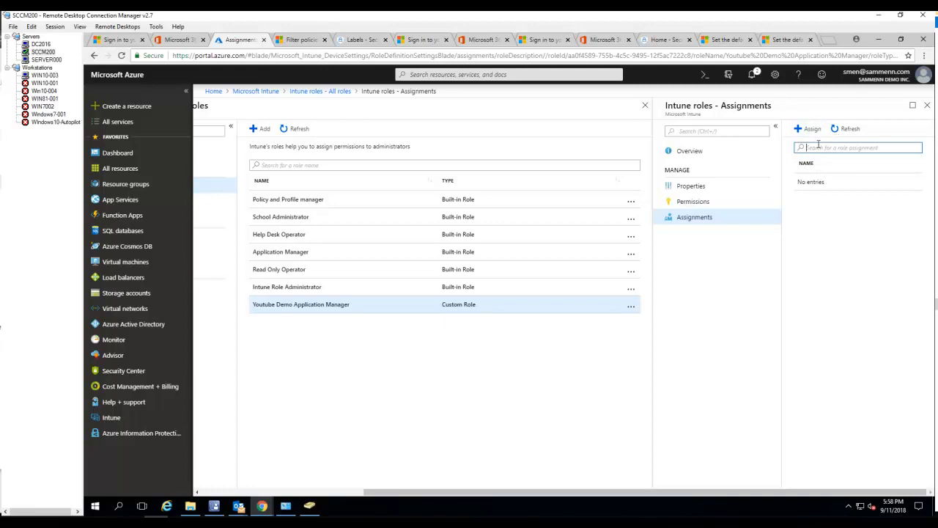
- Start an assignment named 'Test' and select the Intune Test Group, searched as 'intu', as member
{"action": "left_click", "coordinate": [812, 129]}
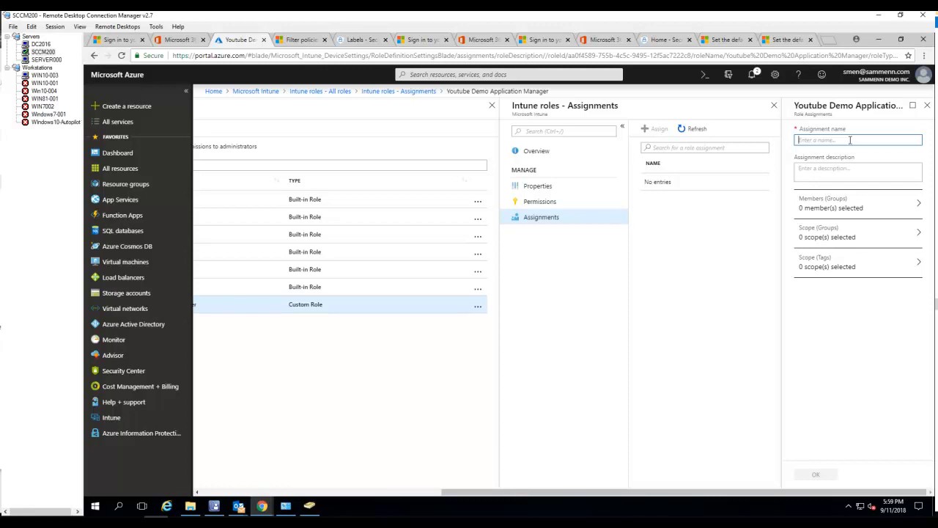
{"action": "type", "text": "Test"}
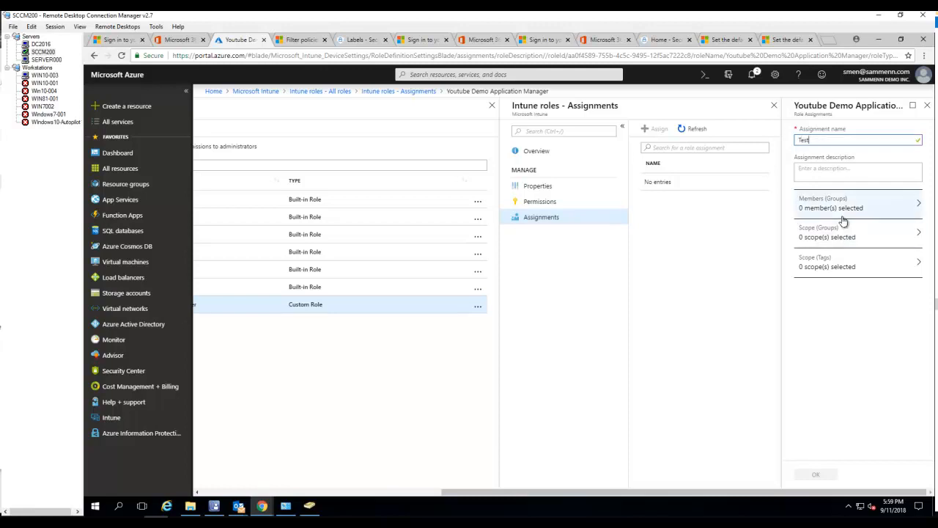
{"action": "mouse_move", "coordinate": [841, 213]}
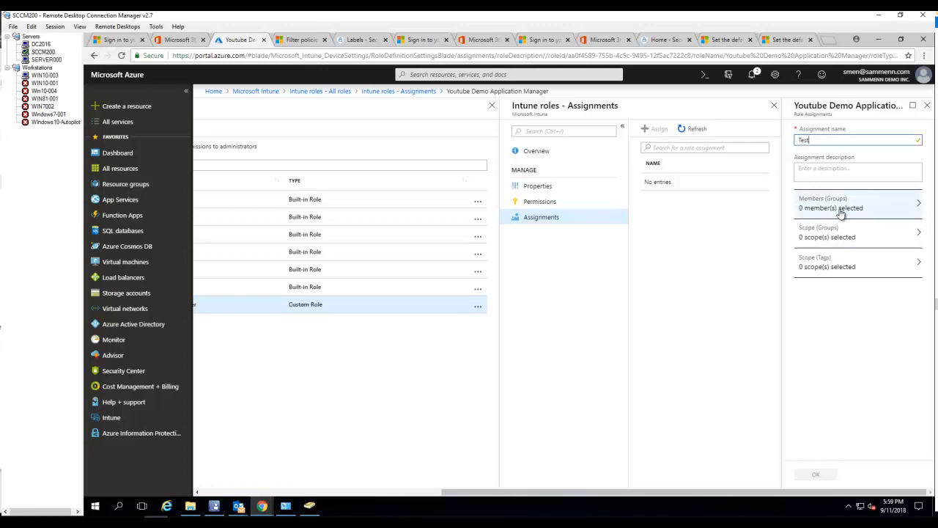
{"action": "left_click", "coordinate": [842, 202]}
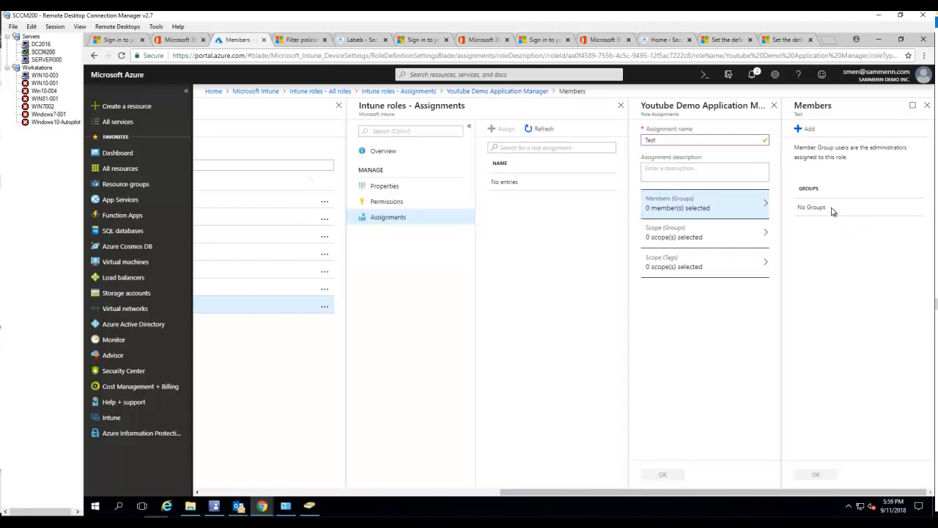
{"action": "left_click", "coordinate": [805, 129]}
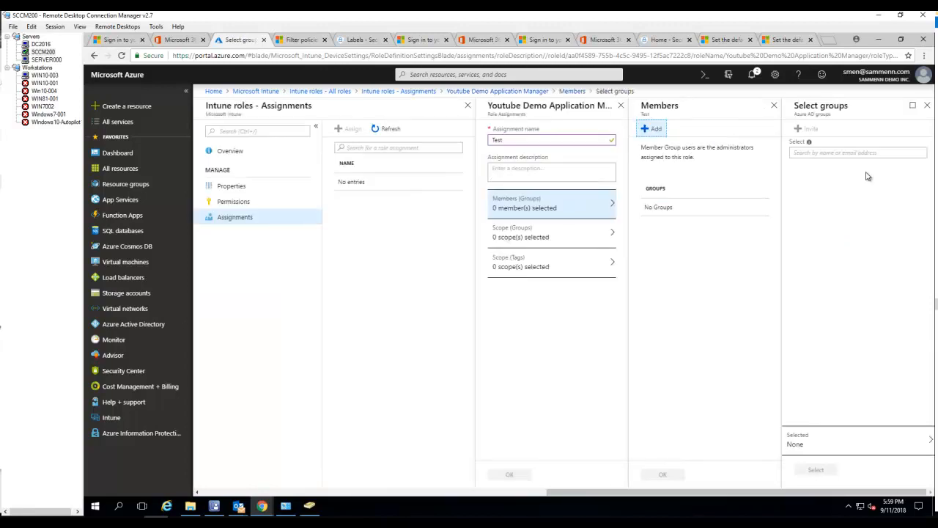
{"action": "left_click", "coordinate": [856, 153]}
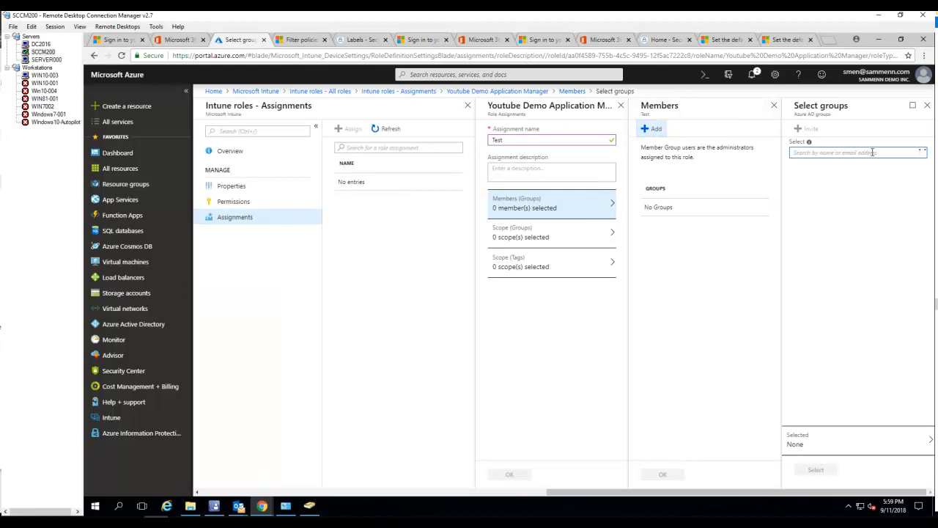
{"action": "left_click", "coordinate": [850, 152]}
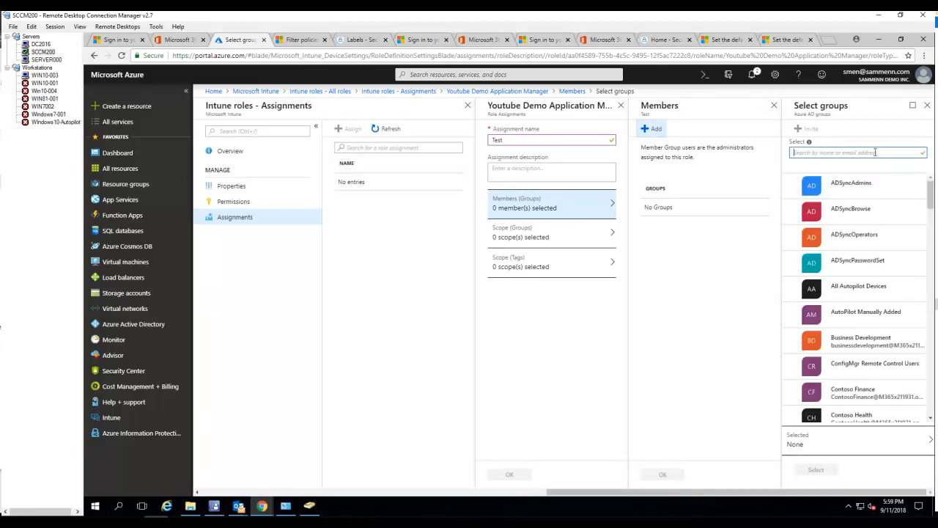
{"action": "type", "text": "intu"}
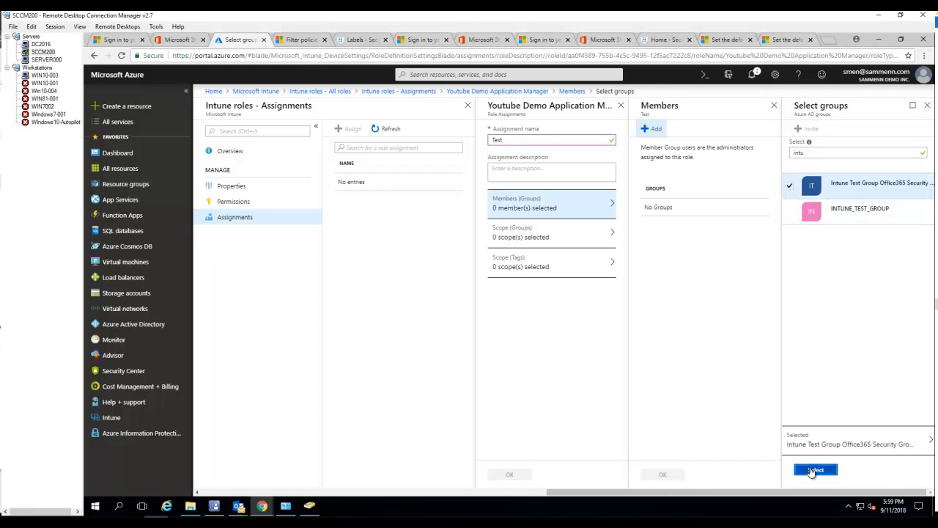
{"action": "left_click", "coordinate": [815, 469]}
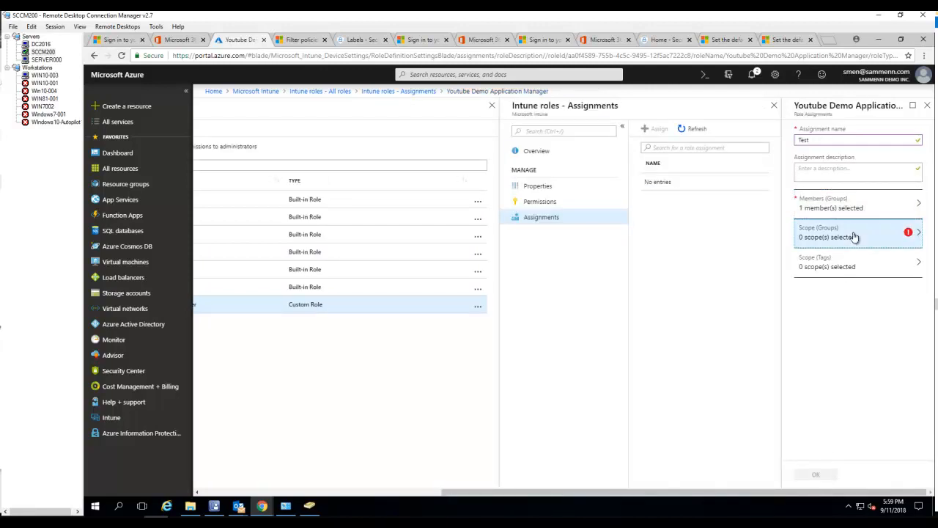
- Scope the Test assignment to Selected Groups with the Intune Test Group, searched as 'int'
{"action": "left_click", "coordinate": [853, 233]}
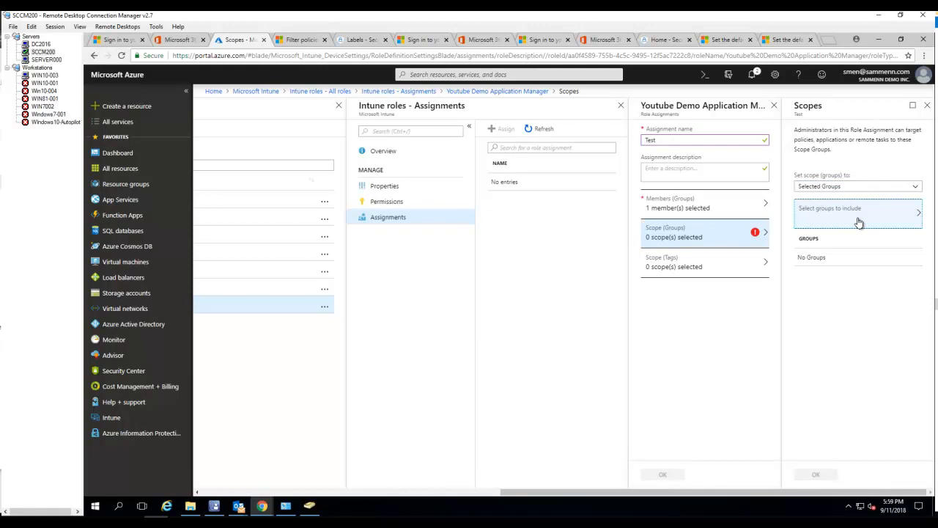
{"action": "left_click", "coordinate": [858, 211]}
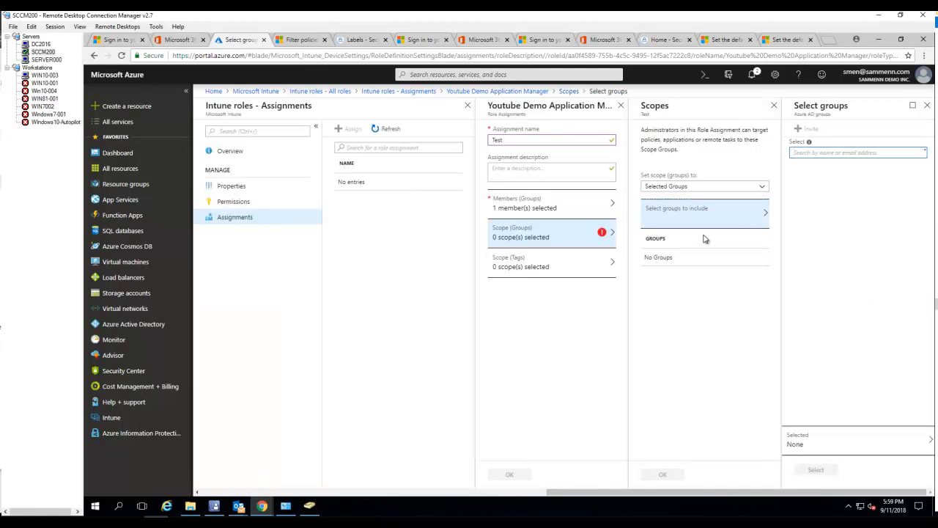
{"action": "left_click", "coordinate": [853, 153]}
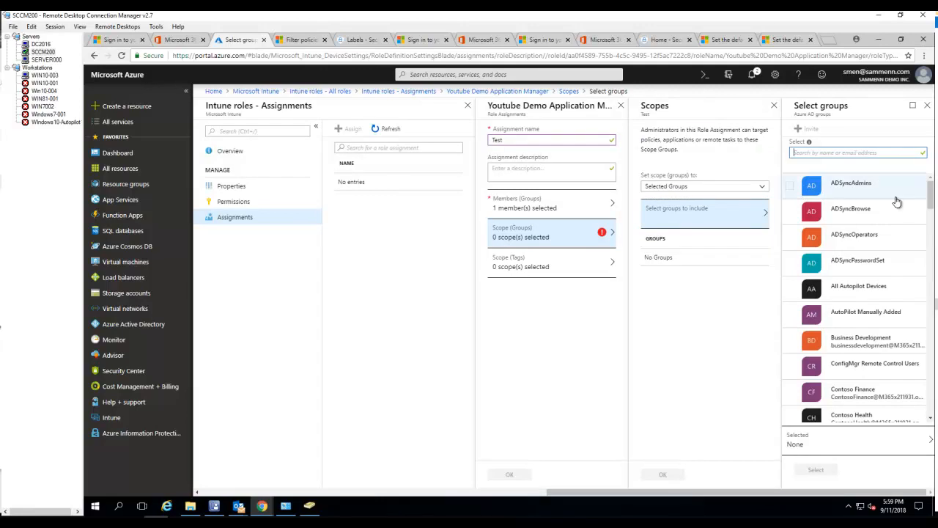
{"action": "type", "text": "int"}
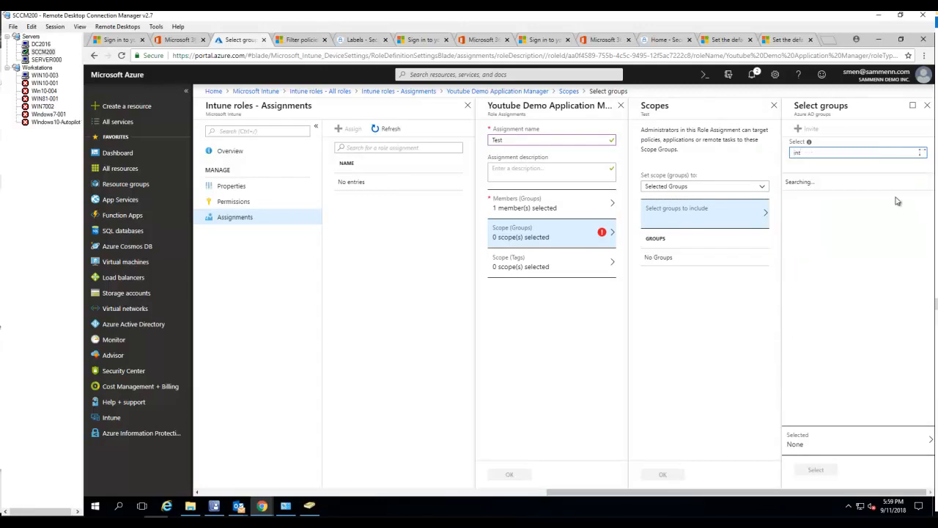
{"action": "left_click", "coordinate": [812, 185]}
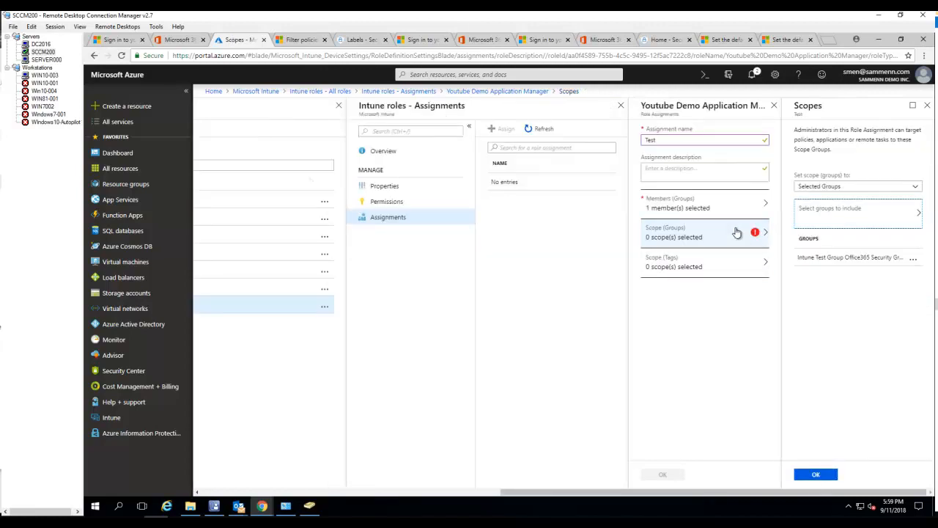
{"action": "left_click", "coordinate": [856, 184]}
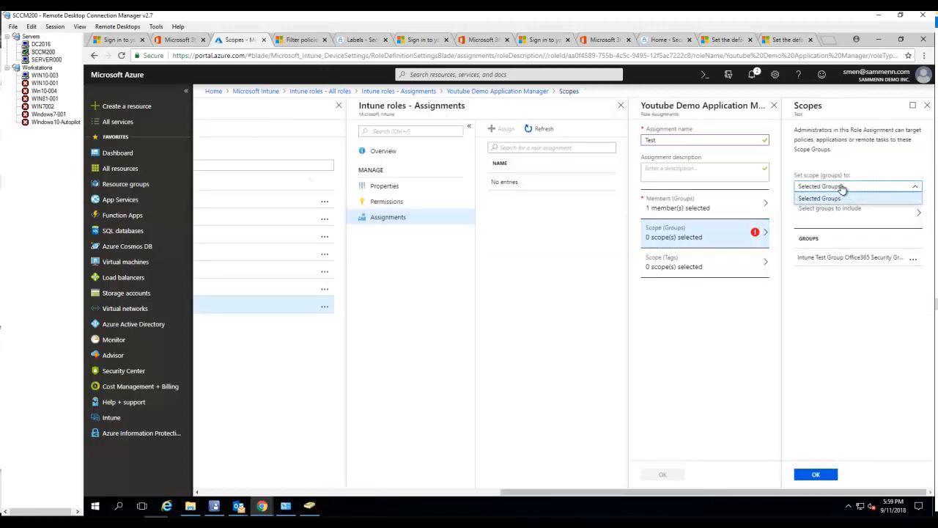
{"action": "left_click", "coordinate": [819, 198]}
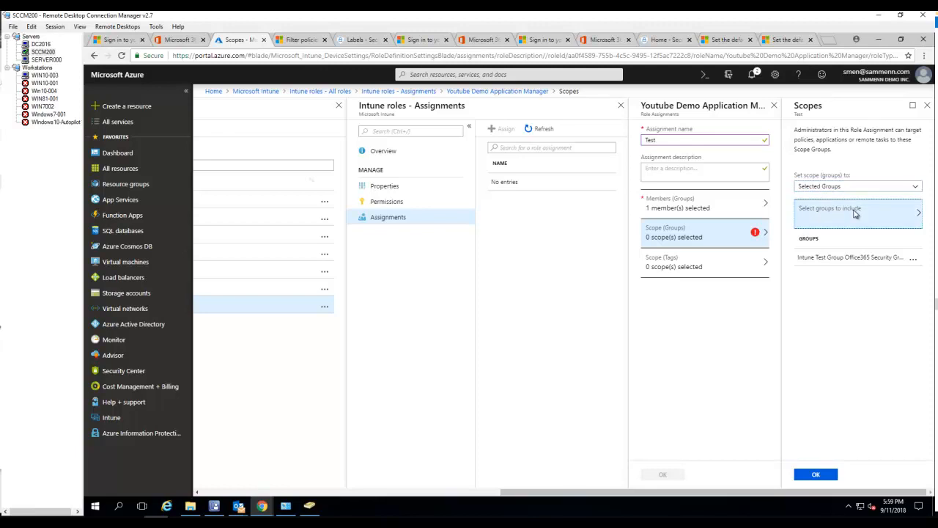
{"action": "left_click", "coordinate": [853, 211]}
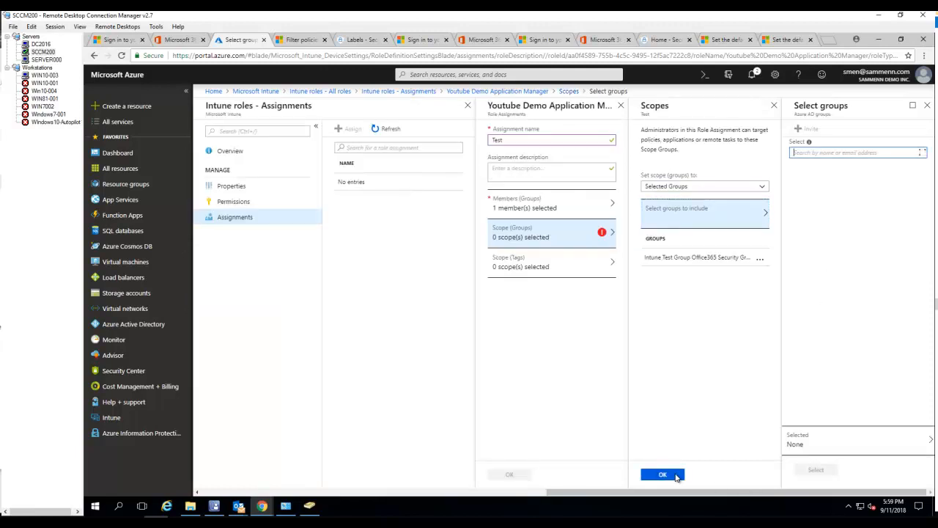
{"action": "left_click", "coordinate": [662, 475]}
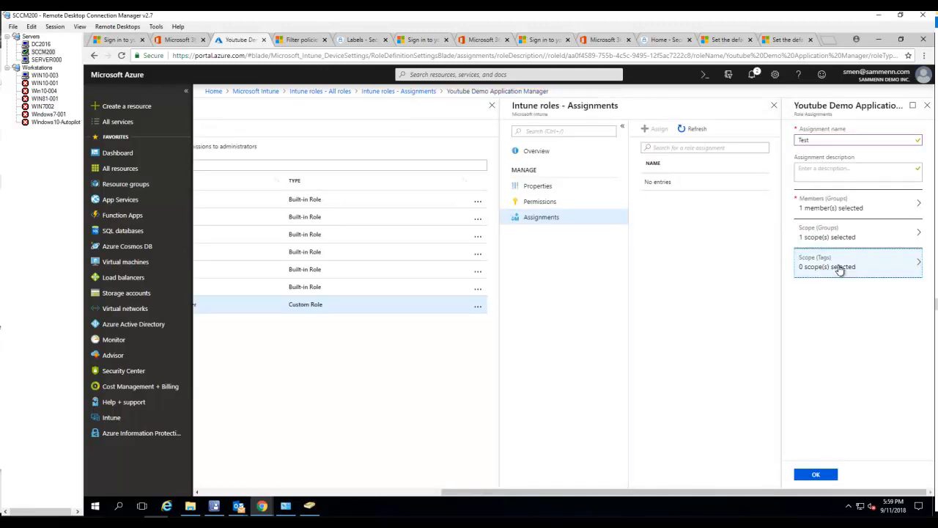
- Add the Test Scope tag to the assignment and save it as 'Test'
{"action": "left_click", "coordinate": [856, 261]}
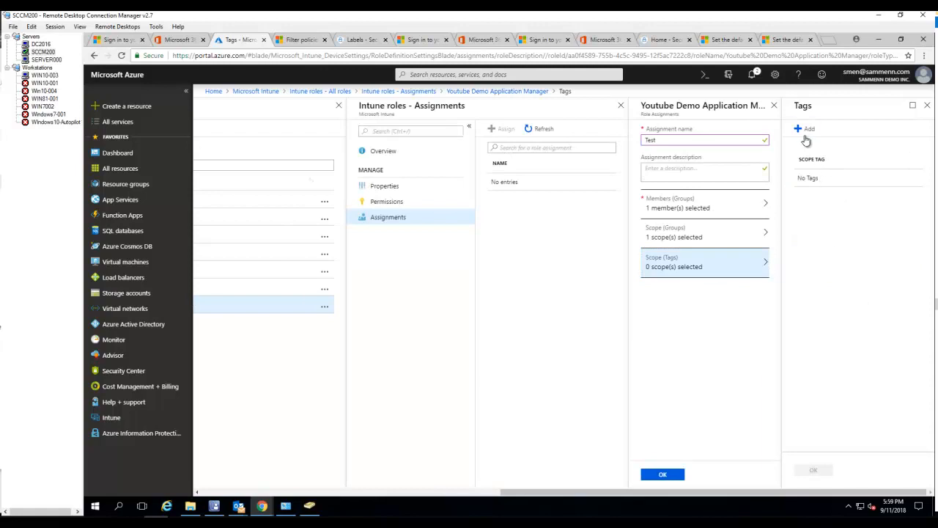
{"action": "left_click", "coordinate": [810, 129]}
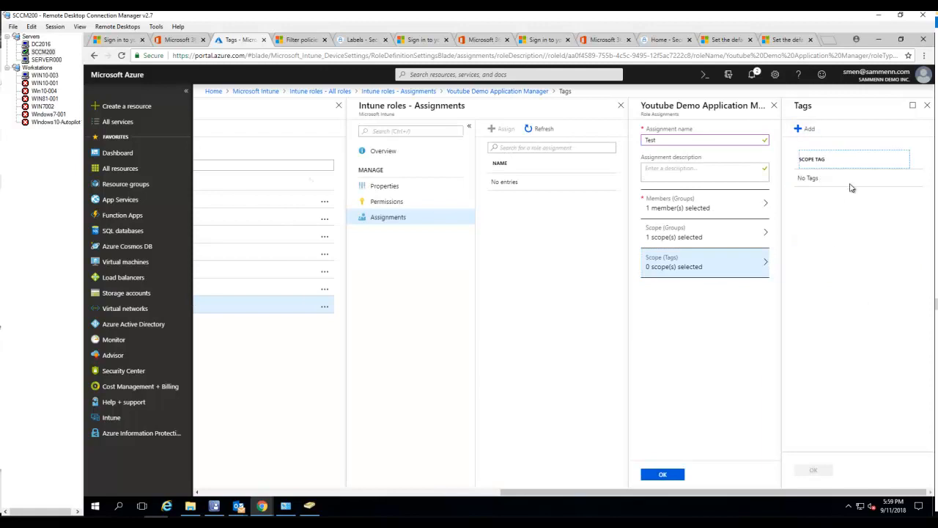
{"action": "left_click", "coordinate": [809, 129]}
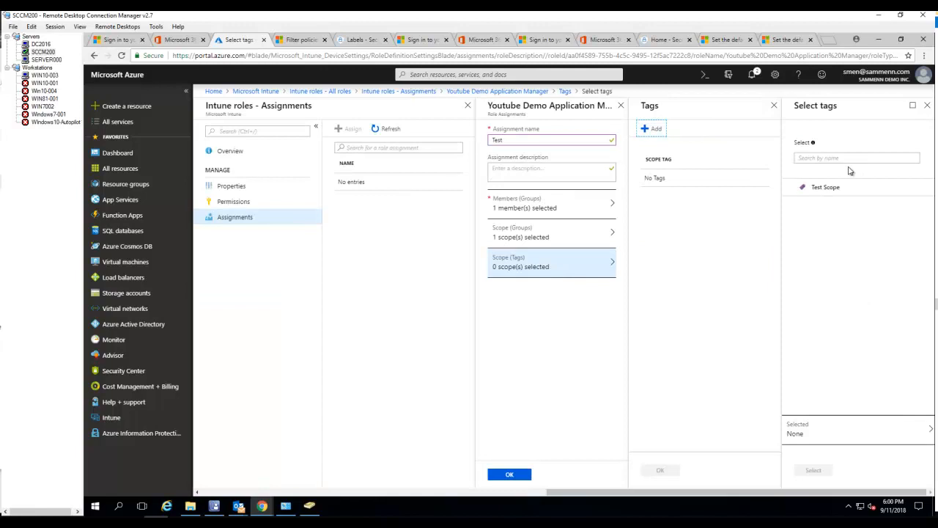
{"action": "left_click", "coordinate": [825, 187]}
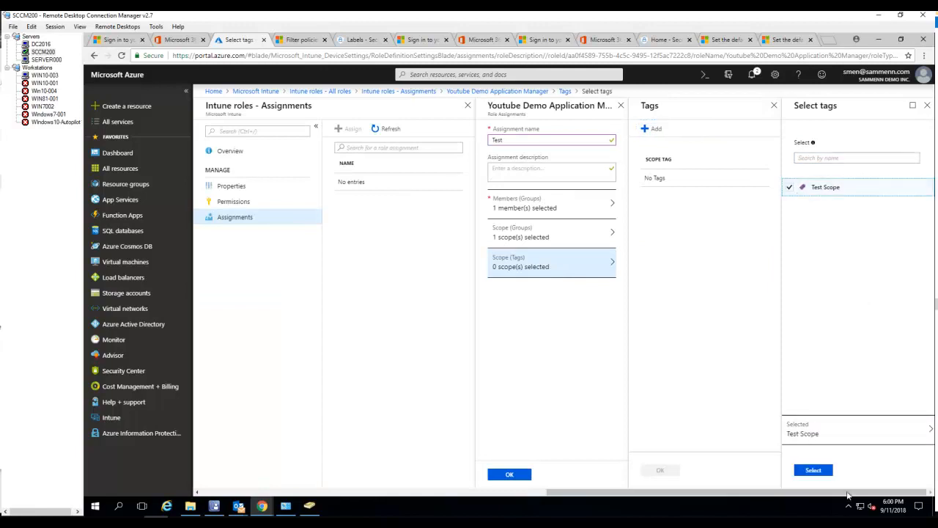
{"action": "left_click", "coordinate": [812, 469]}
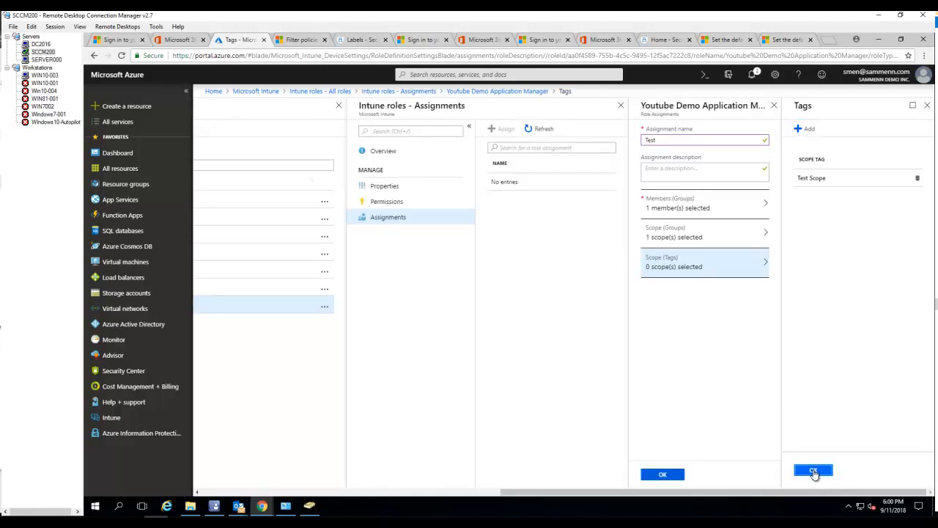
{"action": "left_click", "coordinate": [812, 470]}
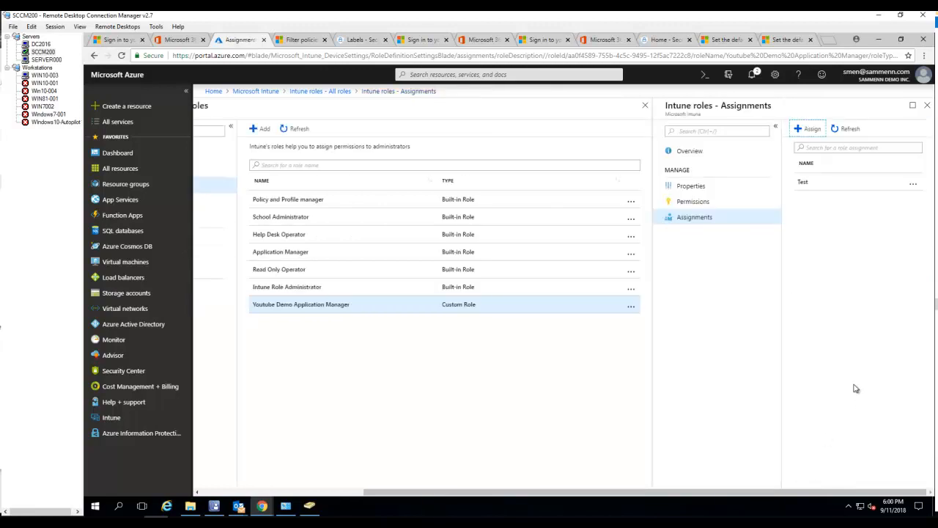
{"action": "mouse_move", "coordinate": [696, 422]}
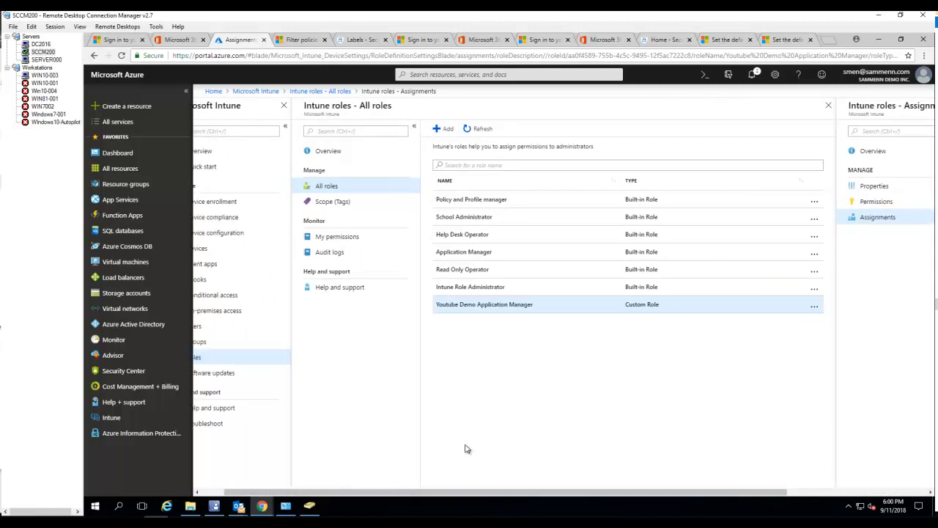
{"action": "mouse_move", "coordinate": [614, 348]}
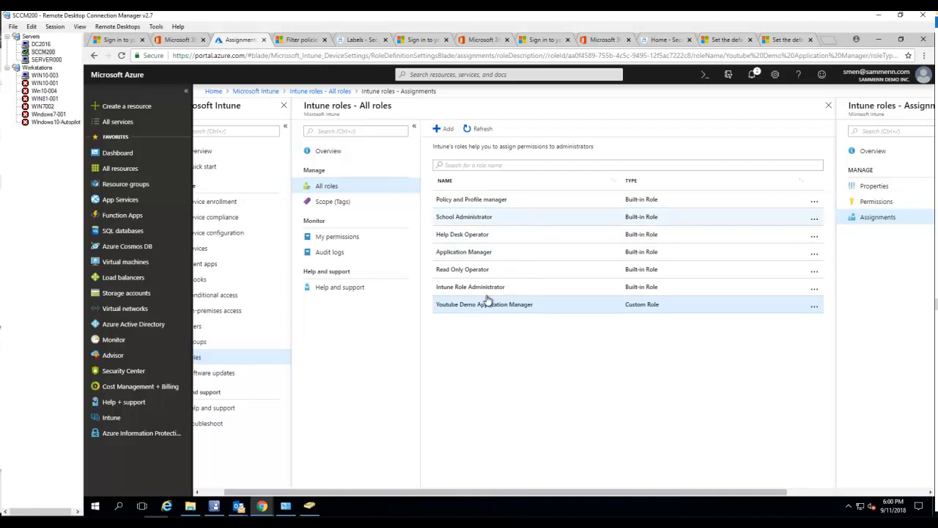
{"action": "mouse_move", "coordinate": [480, 217]}
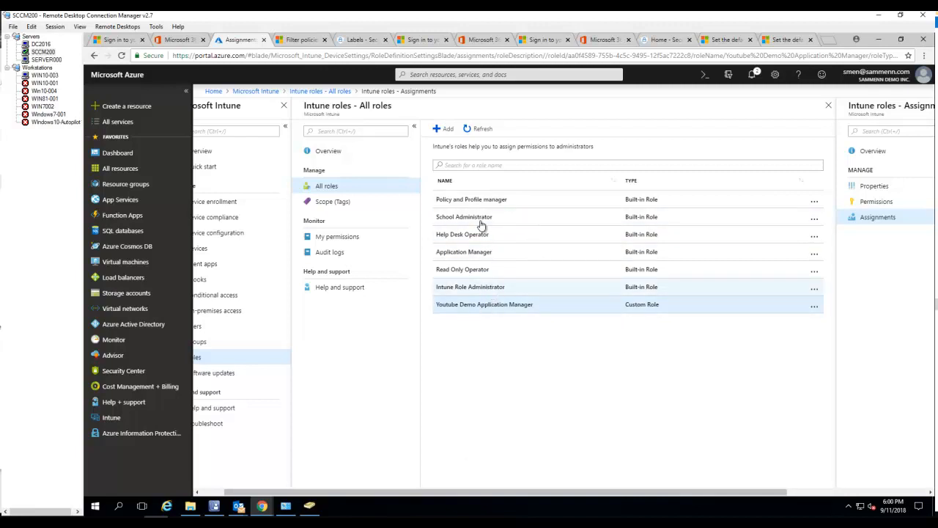
- Return to the All roles list and open the Policy and Profile manager role
{"action": "left_click", "coordinate": [483, 304]}
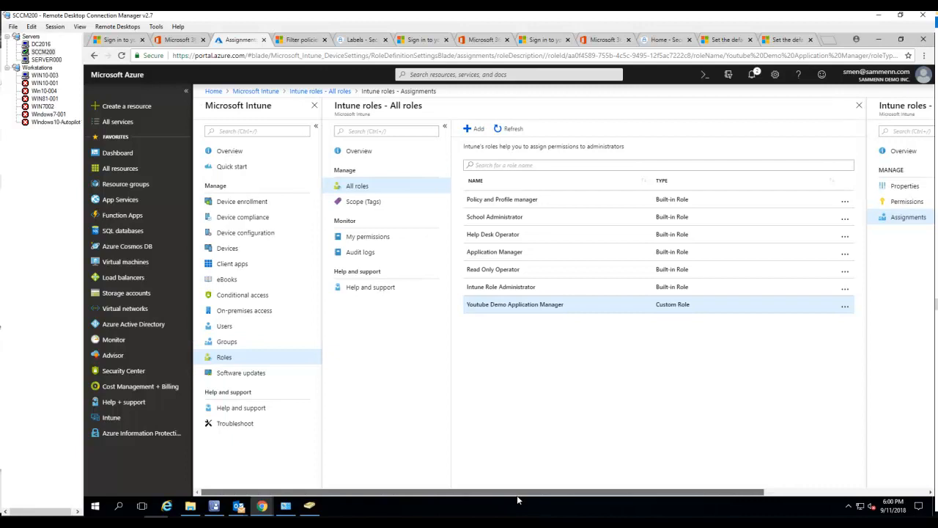
{"action": "mouse_move", "coordinate": [532, 367]}
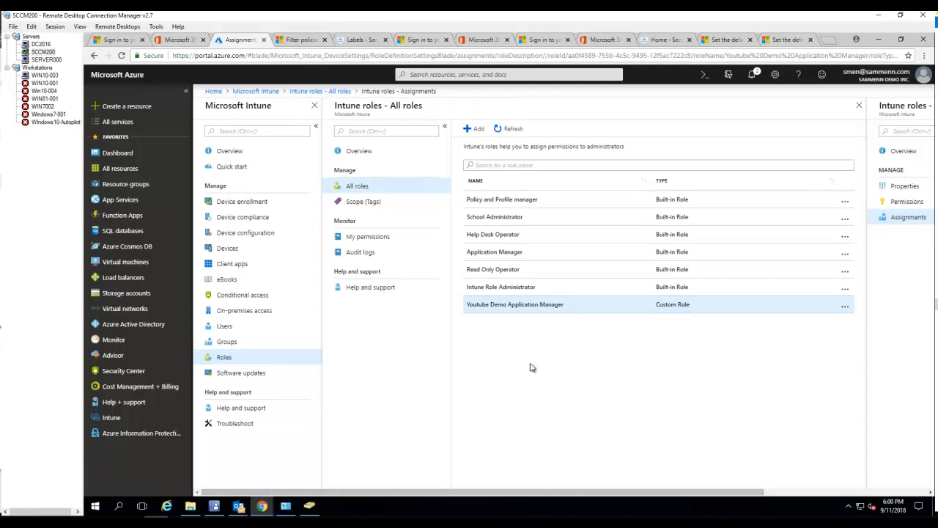
{"action": "mouse_move", "coordinate": [561, 286]}
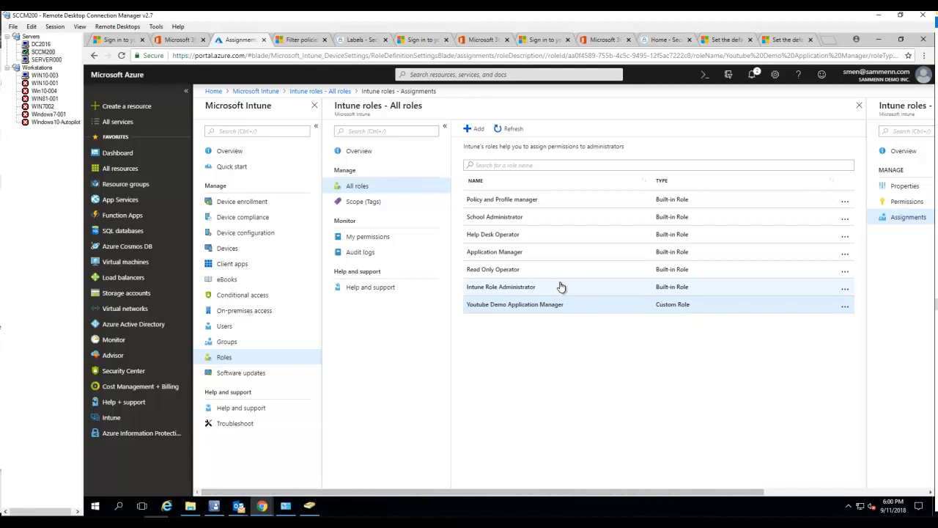
{"action": "mouse_move", "coordinate": [498, 217]}
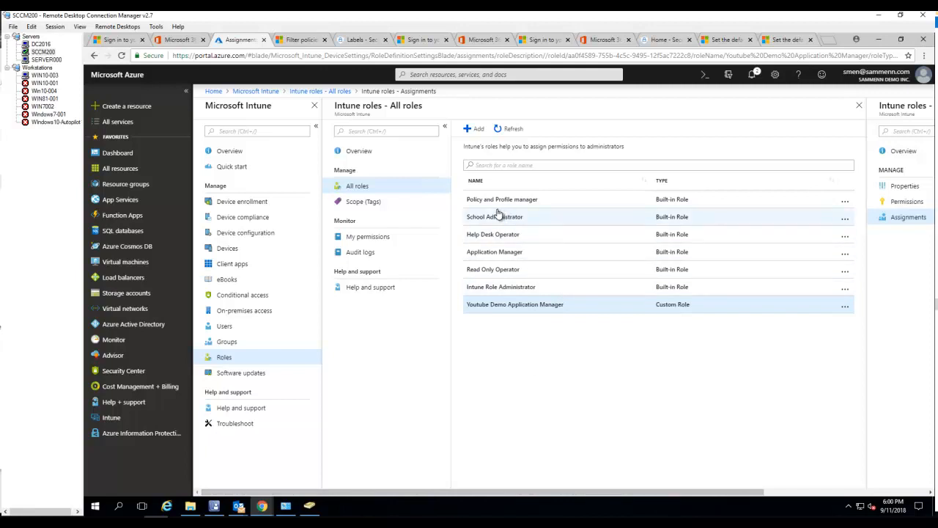
{"action": "mouse_move", "coordinate": [452, 425]}
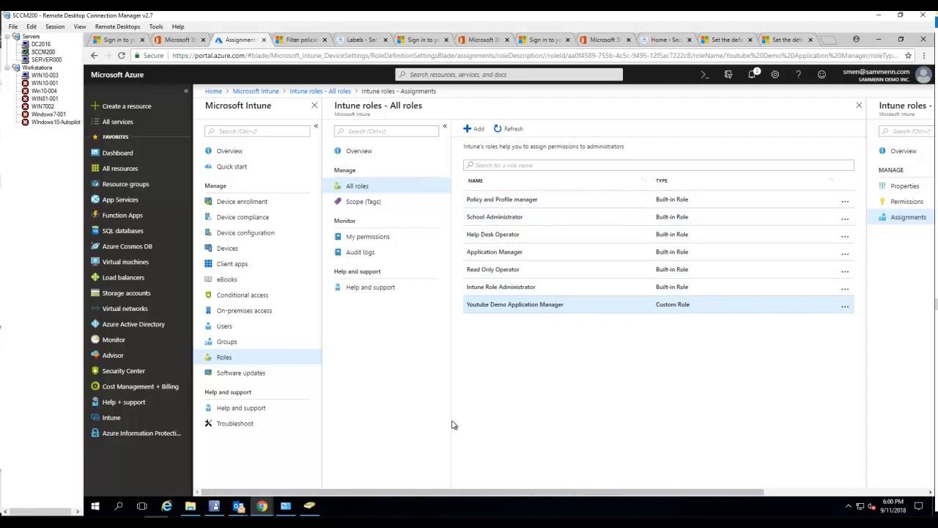
{"action": "mouse_move", "coordinate": [524, 199]}
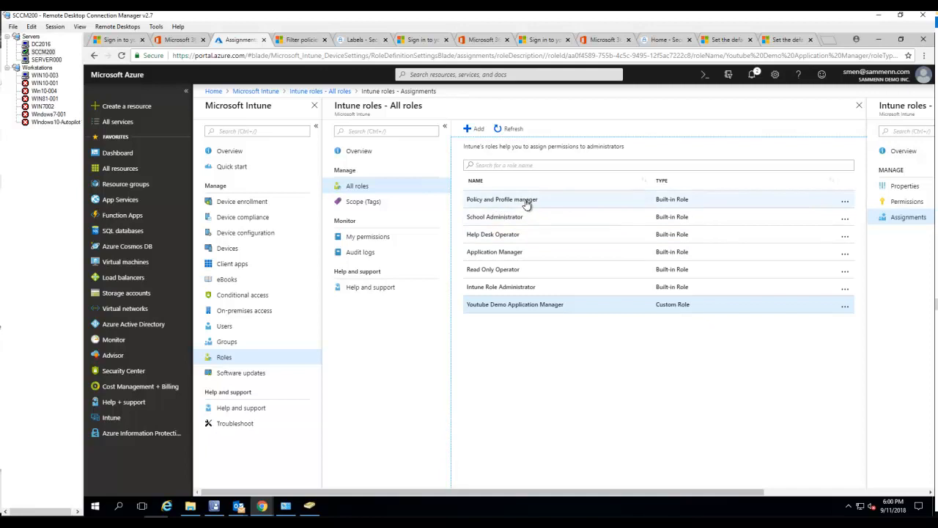
{"action": "left_click", "coordinate": [502, 199]}
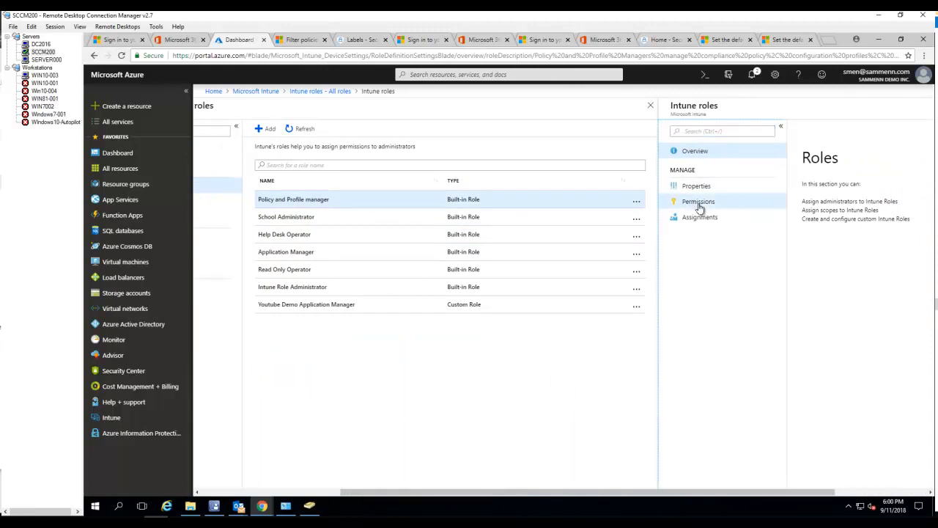
- Review the Policy and Profile manager permission categories, then return to All roles
{"action": "left_click", "coordinate": [697, 201]}
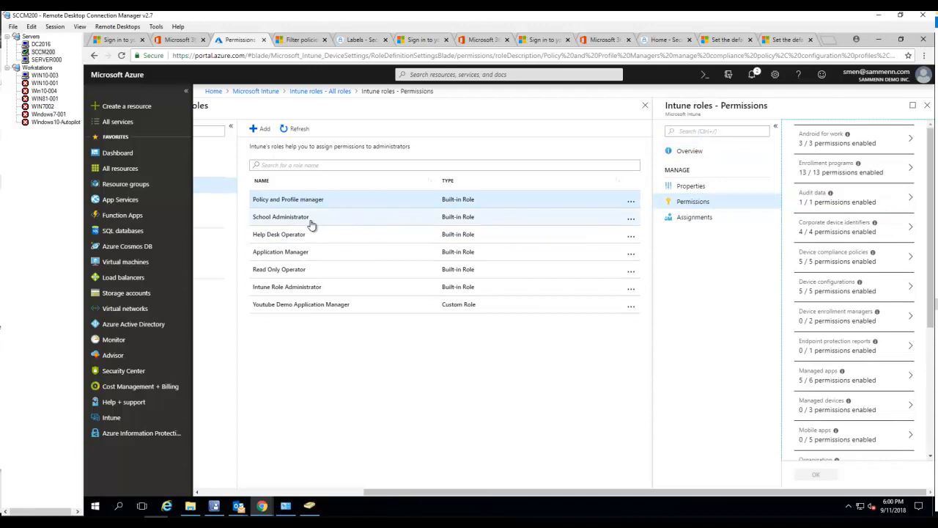
{"action": "mouse_move", "coordinate": [830, 242]}
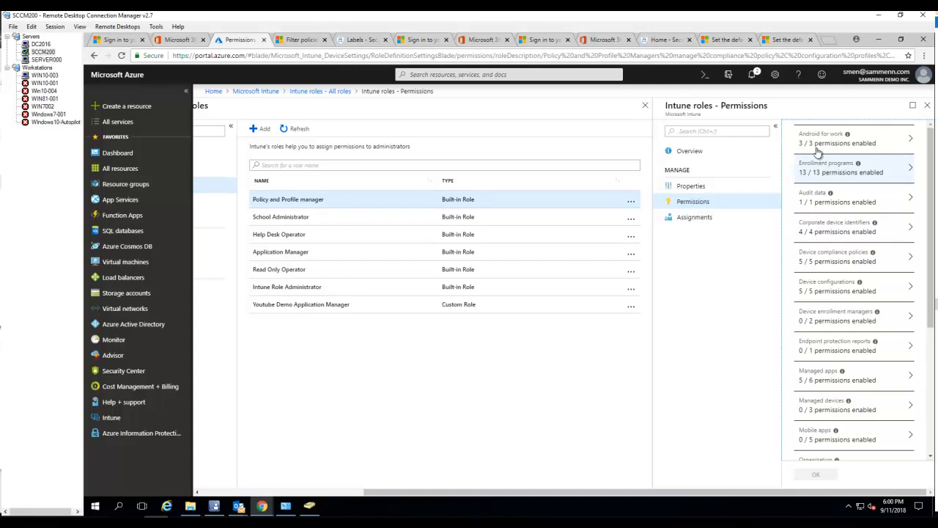
{"action": "mouse_move", "coordinate": [850, 205]}
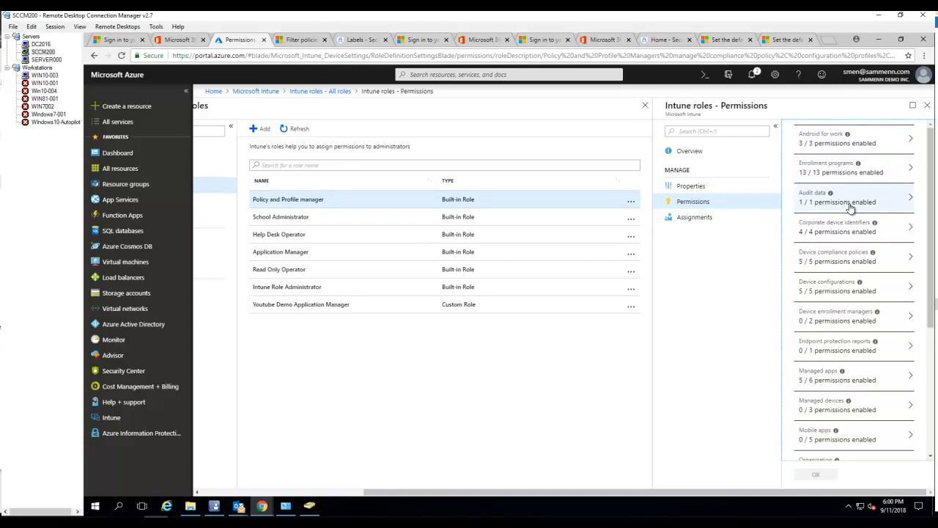
{"action": "scroll", "scroll_direction": "down", "scroll_amount": 3}
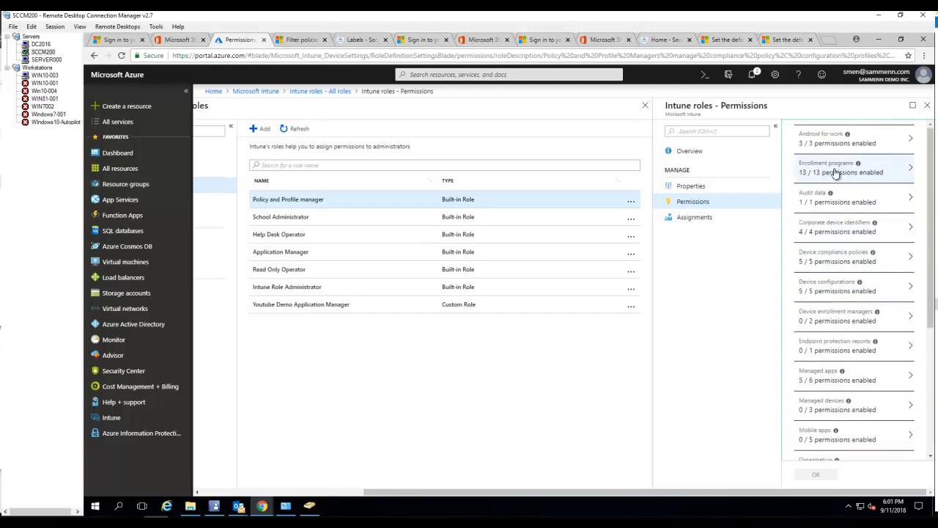
{"action": "left_click", "coordinate": [835, 168]}
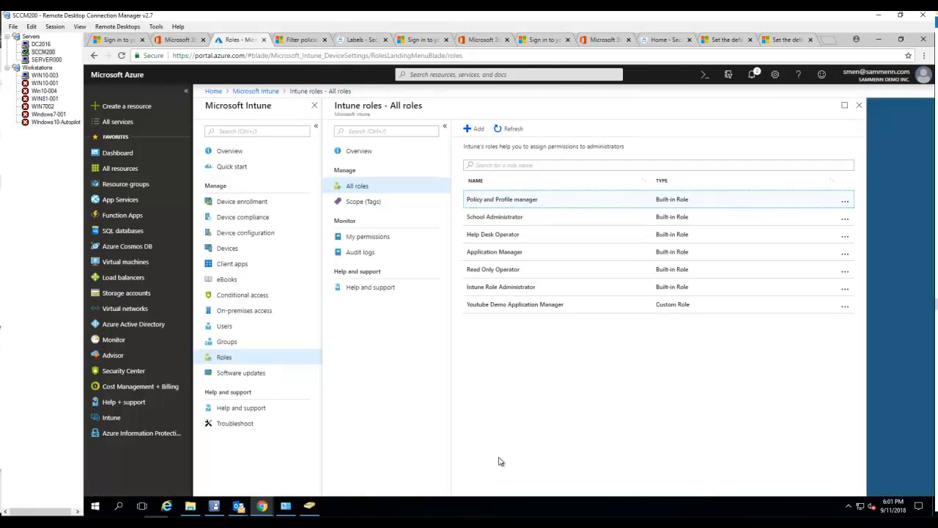
{"action": "mouse_move", "coordinate": [628, 422]}
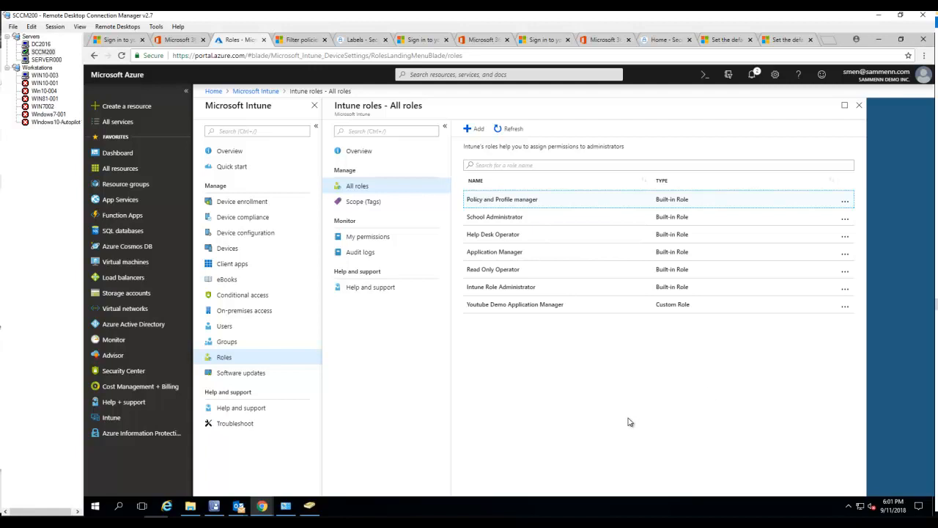